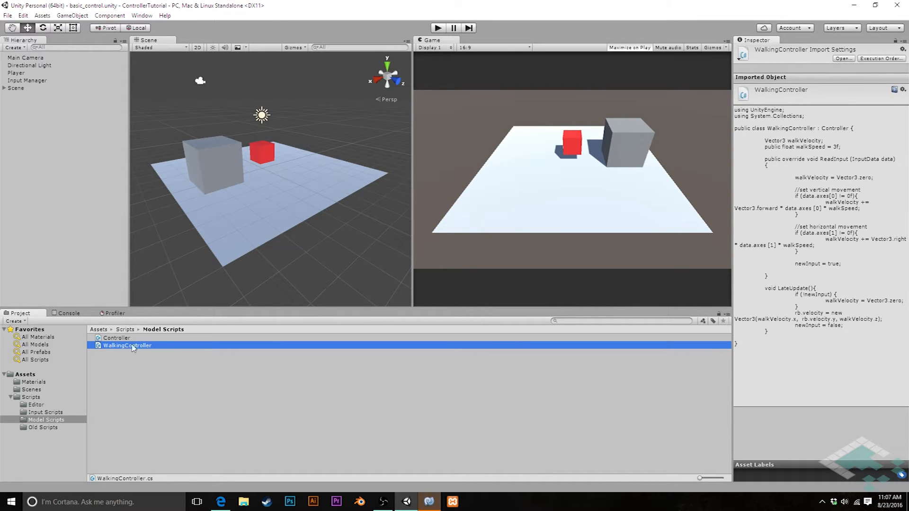
Open WalkingController.cs and close the InputManager and KeyboardTracker script tabs.
double_click(126, 345)
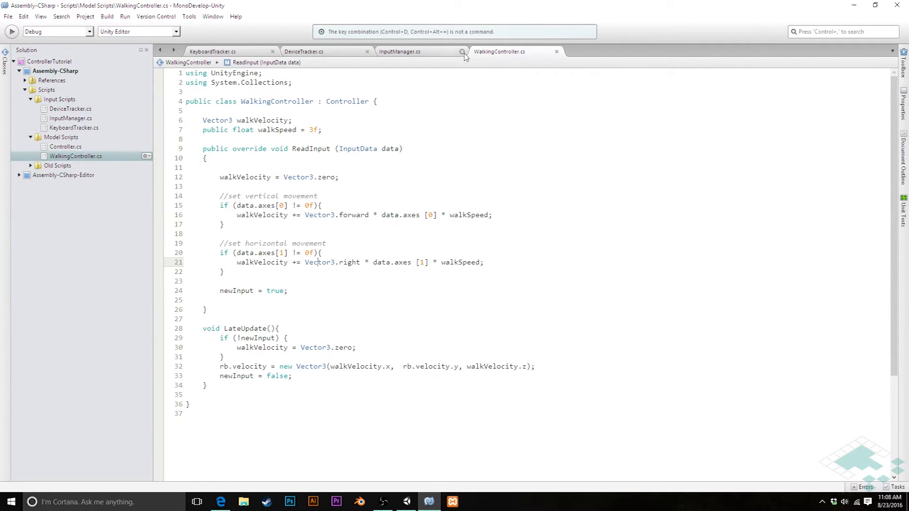
click(461, 51)
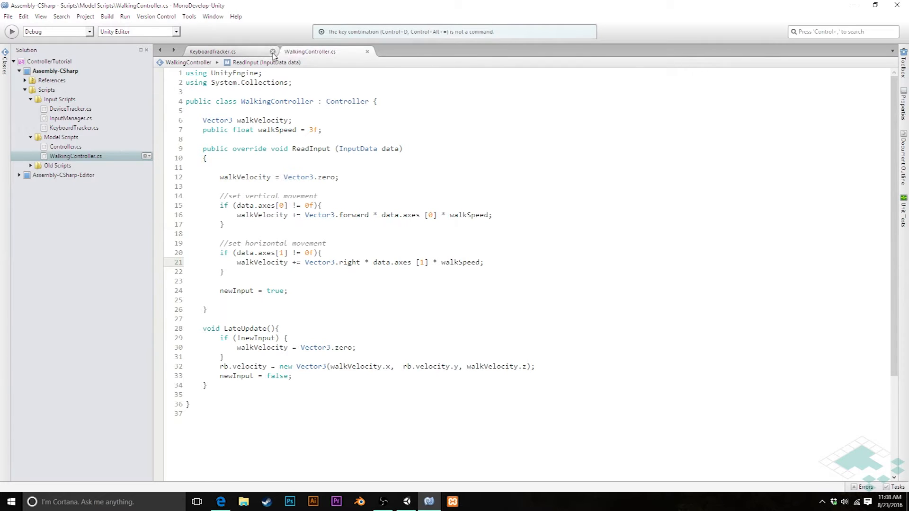
click(271, 51)
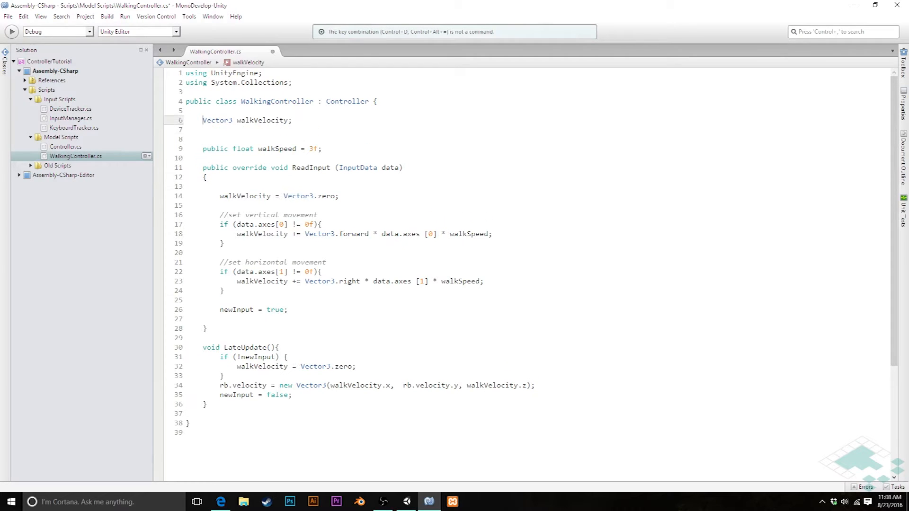
Add '//movement information' and '//settings' comments to WalkingController.
text(//info)
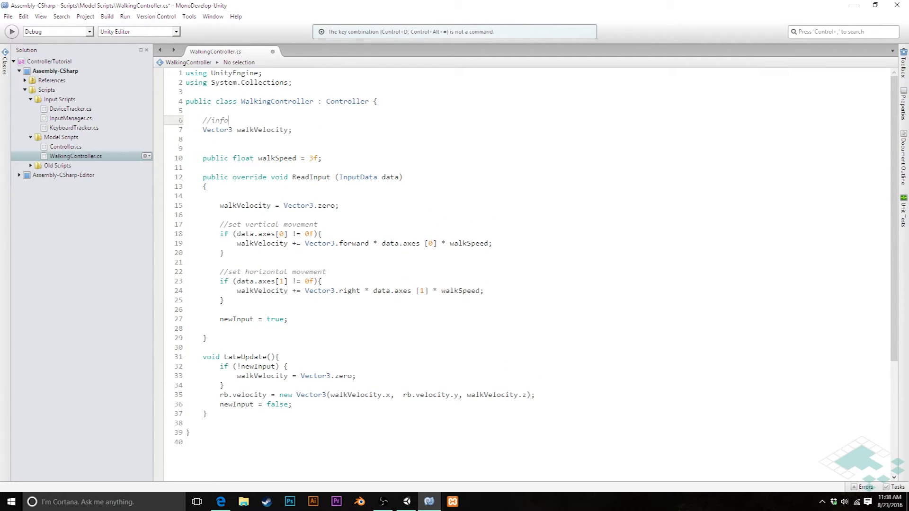
text(rmatio)
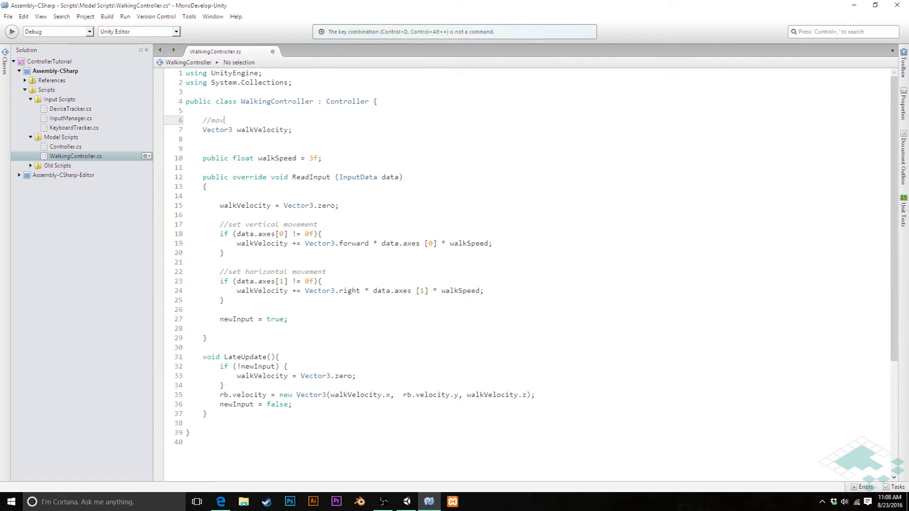
text(ement informa)
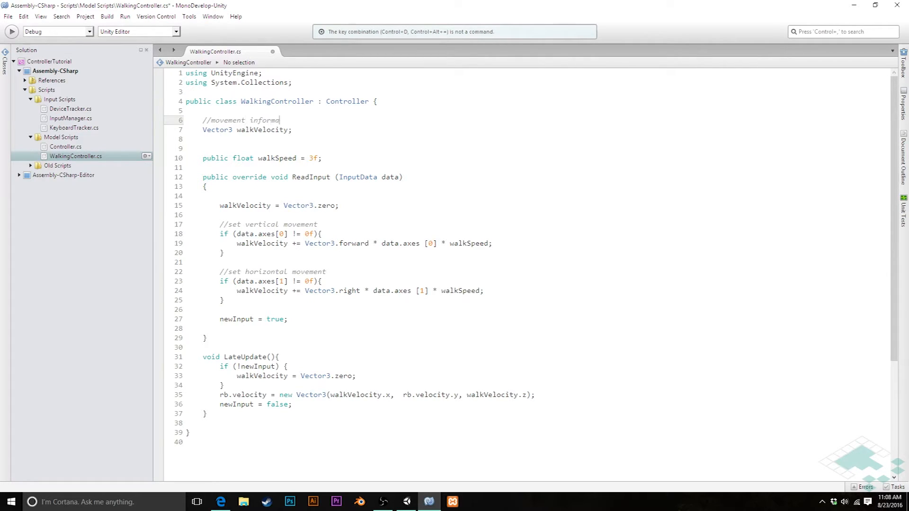
text(tion)
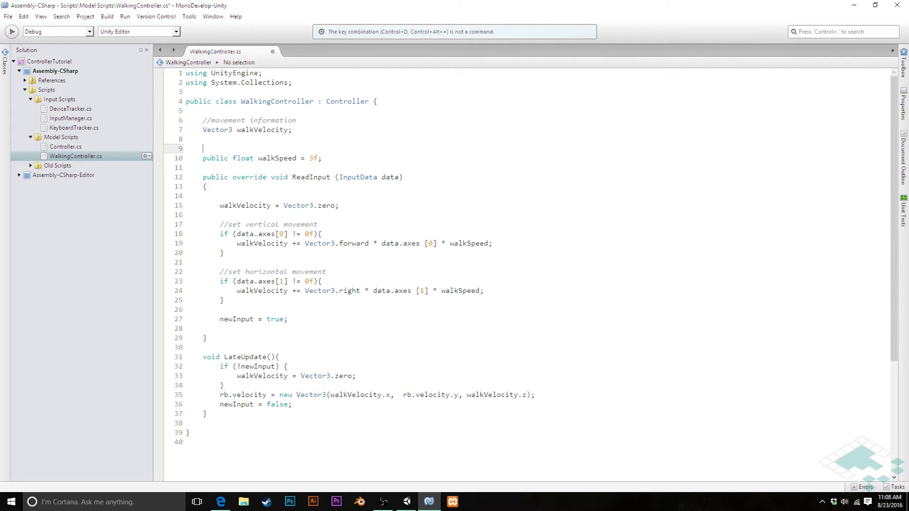
text(//settings)
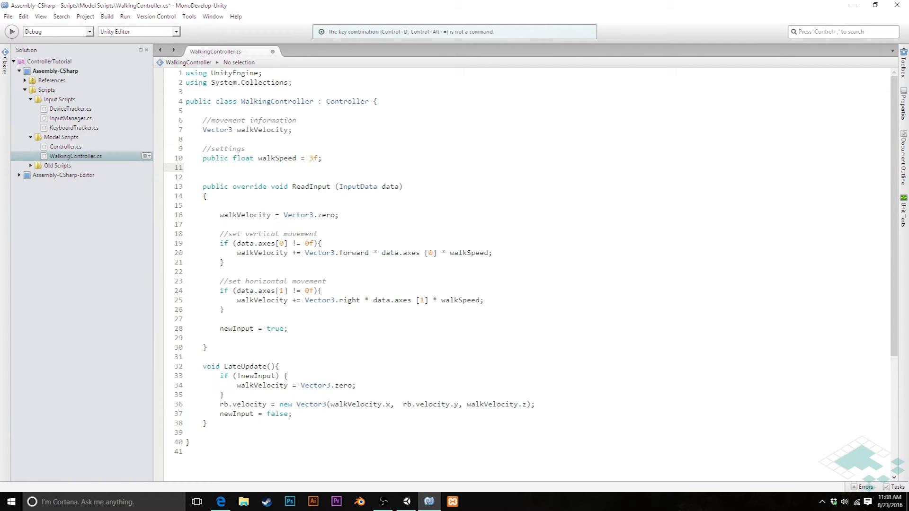
Declare 'public float jumpSpeed = 6f;' below walkSpeed.
text(public)
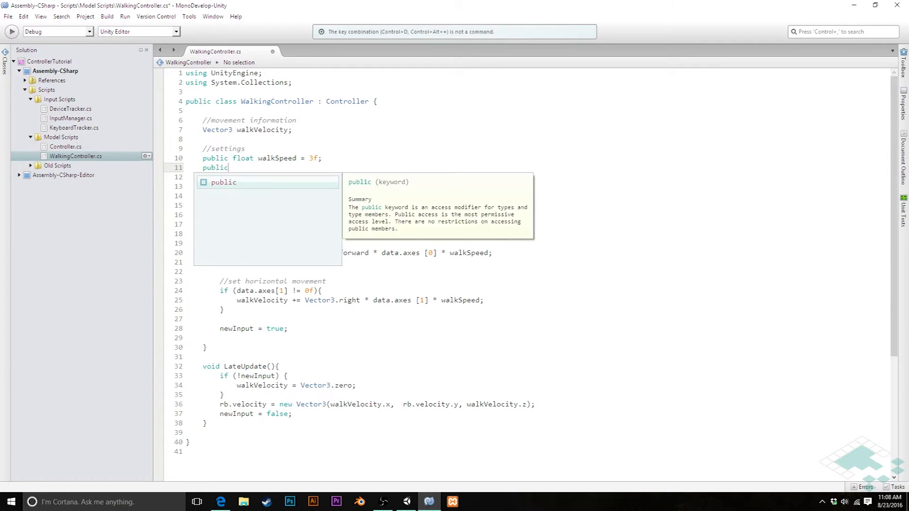
text(float jump)
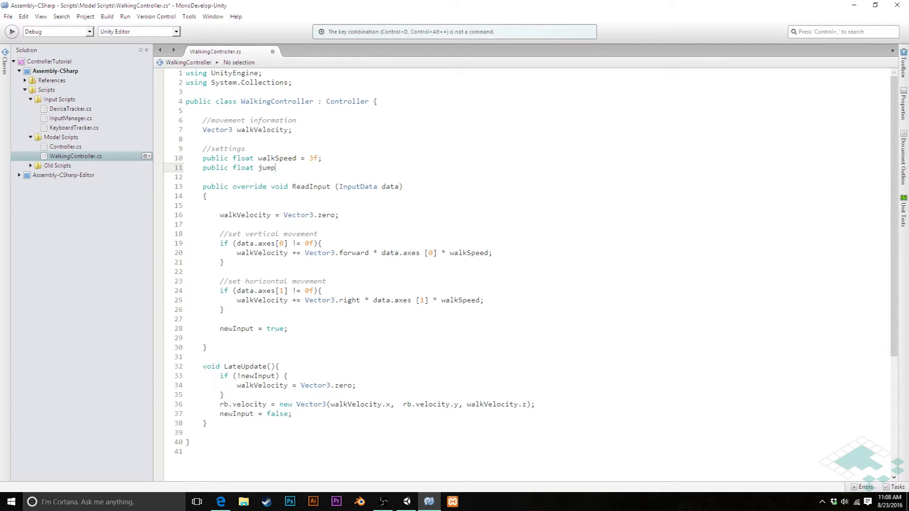
text(Velocity)
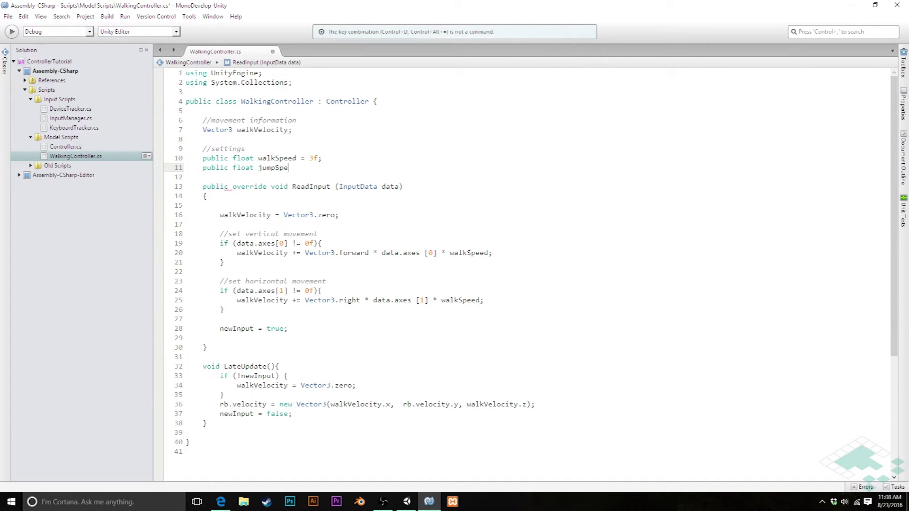
text(ed)
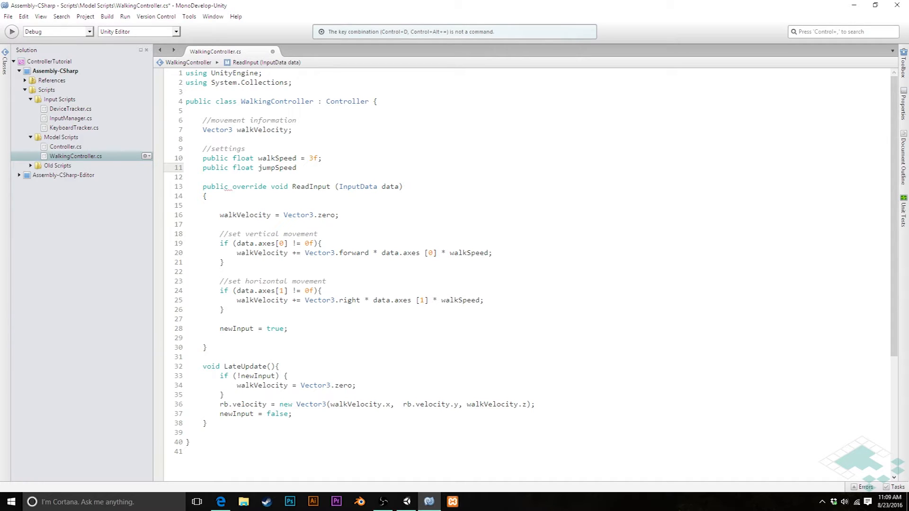
text(=6f;)
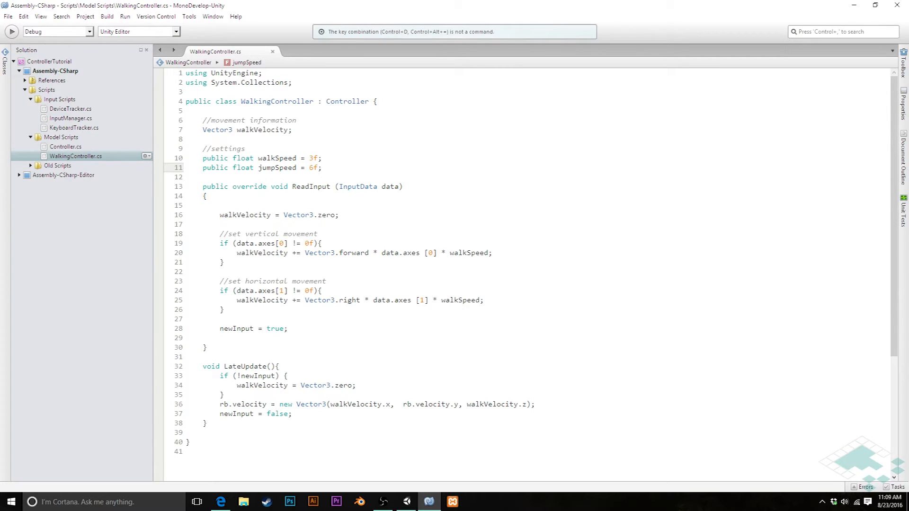
Add a 'float adjVertVelocity;' field directly beneath walkVelocity.
click(261, 130)
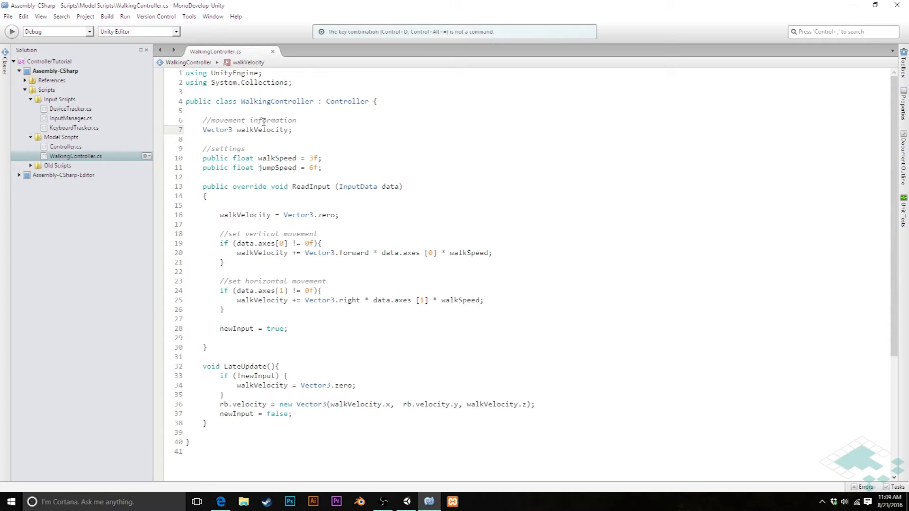
text(float a)
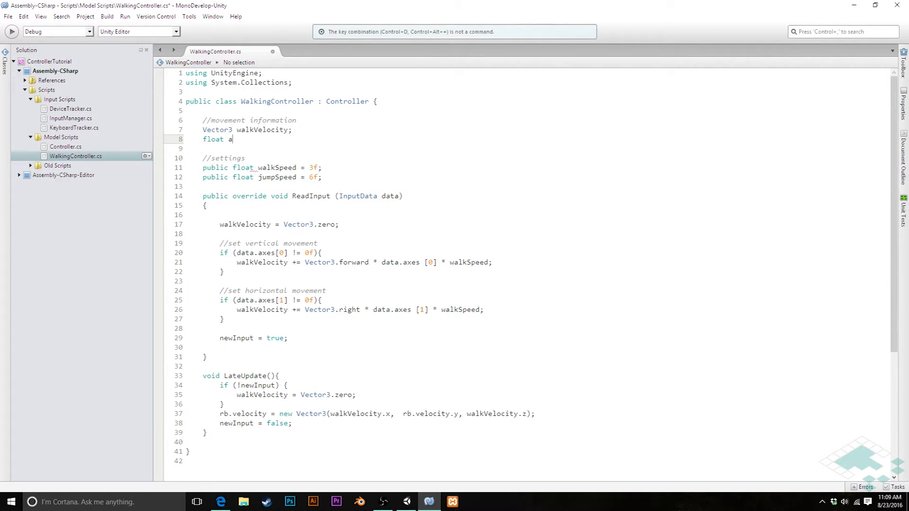
text(dj)
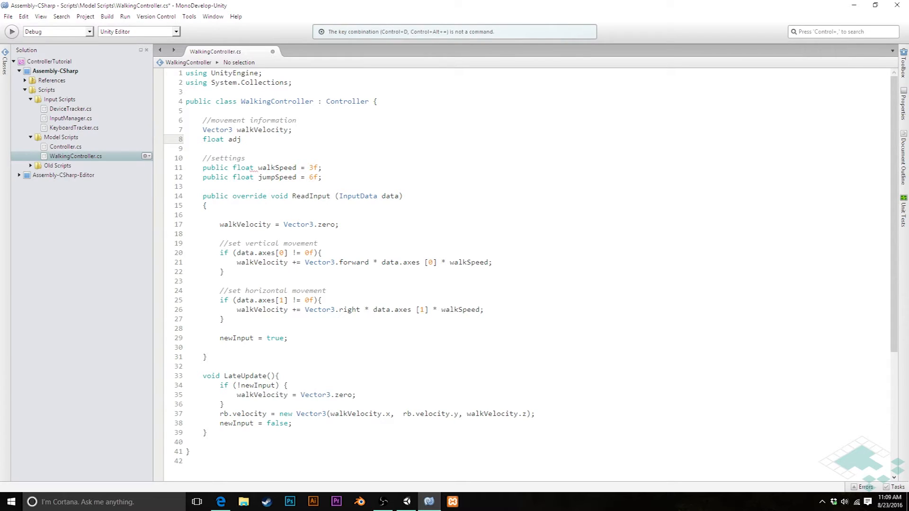
text(Vert)
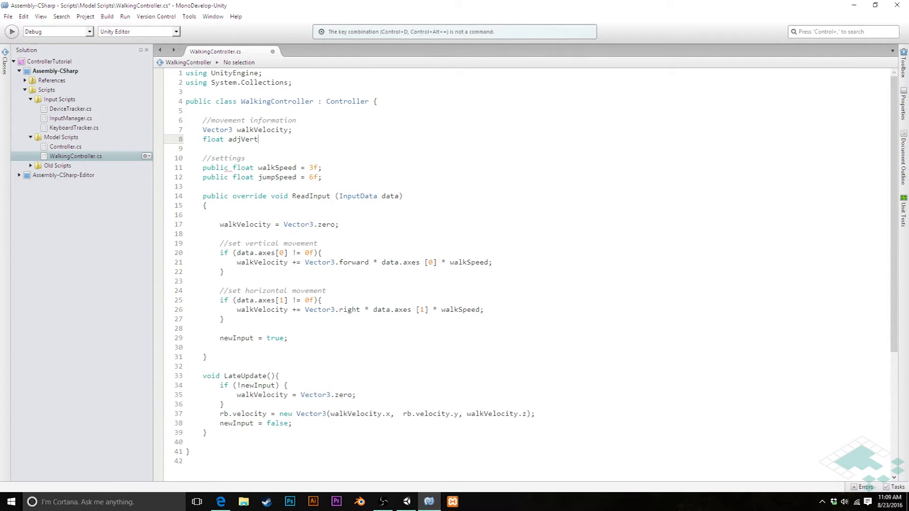
text(Velocity;)
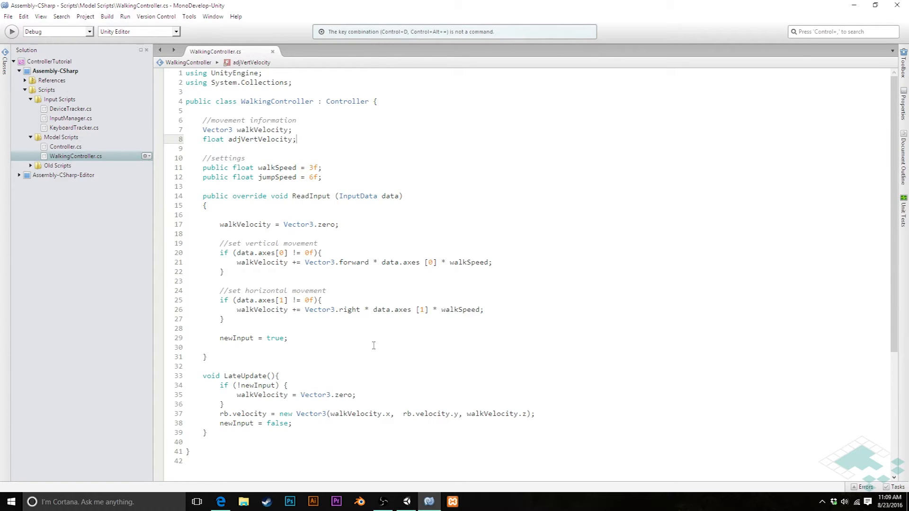
double_click(430, 414)
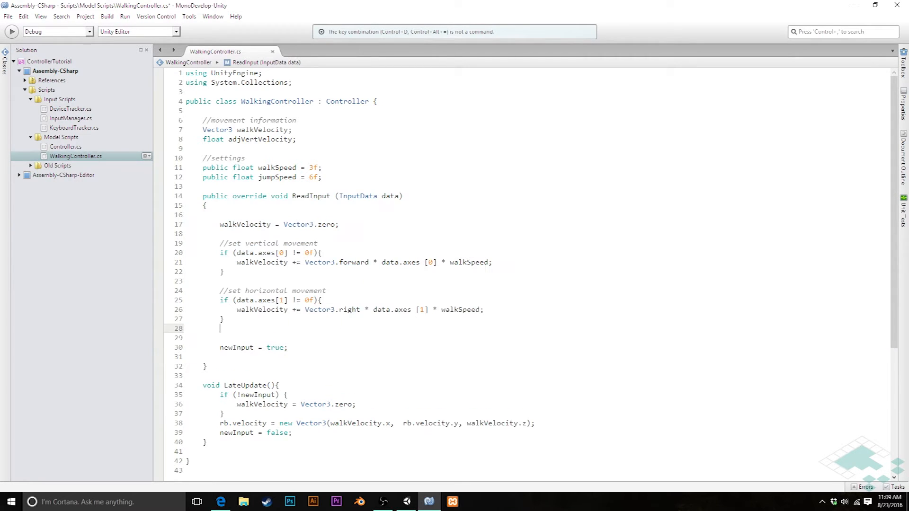
In ReadInput, add '//set vertical jump' setting adjVertVelocity = jumpSpeed when buttons[0] is true.
text(//)
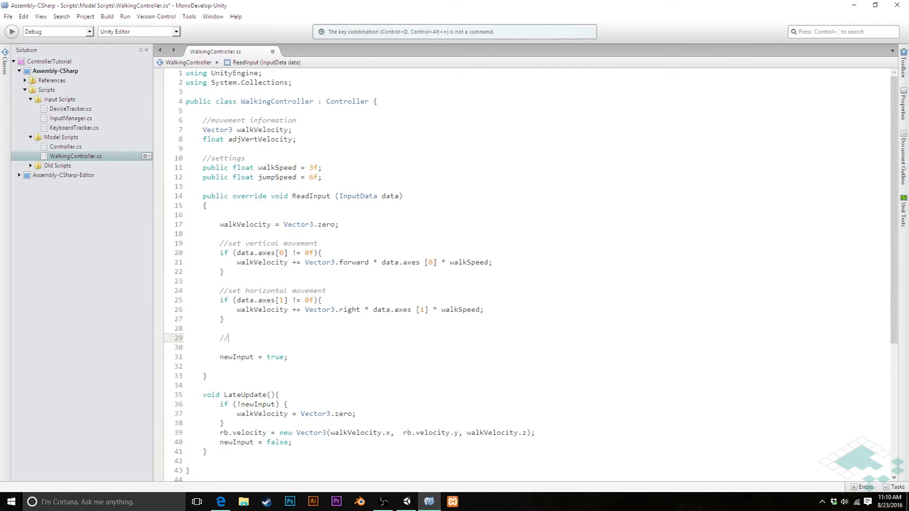
text(set vertuical)
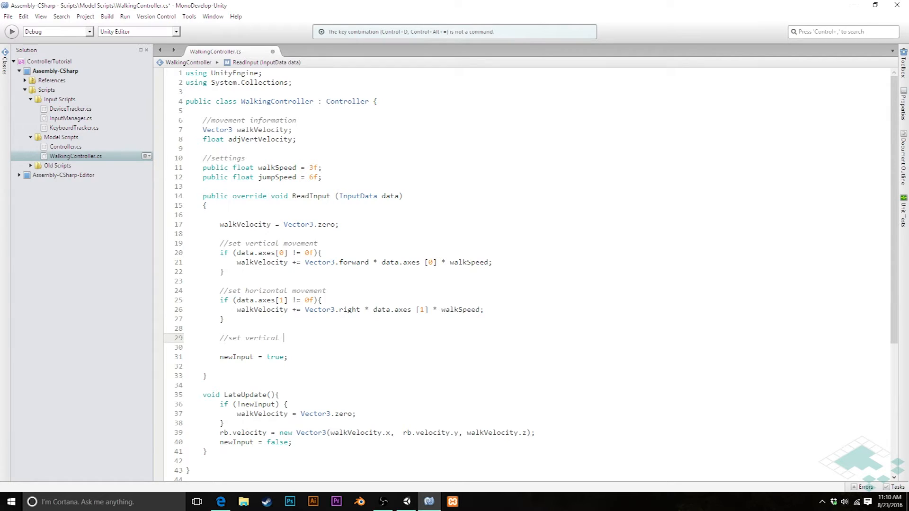
text(jump)
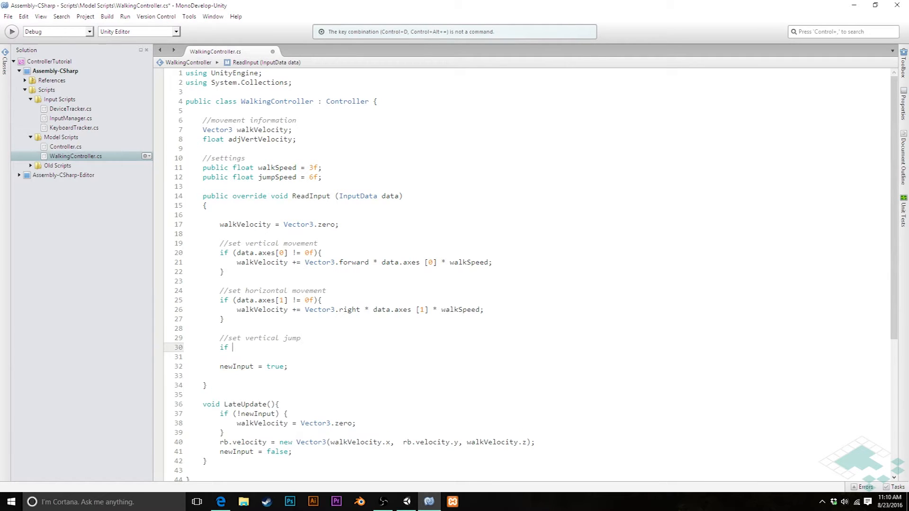
text((data.bu)
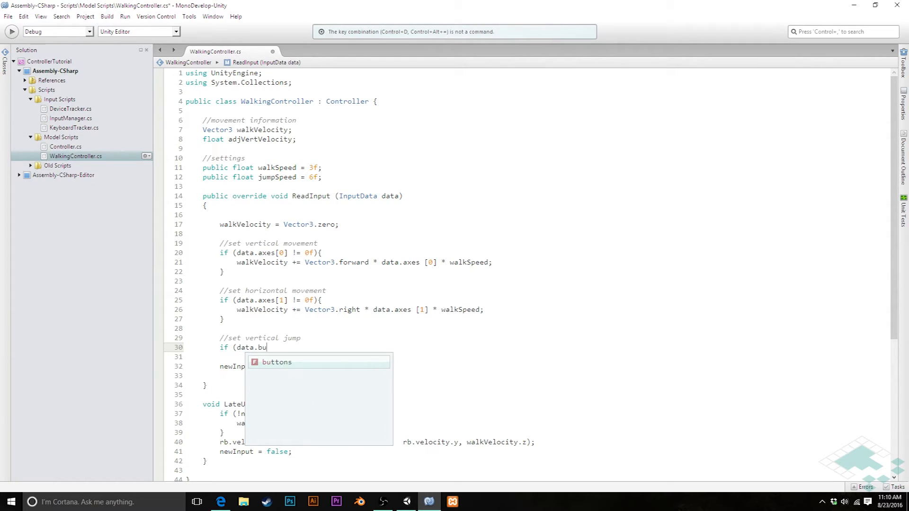
text(ttons[0)
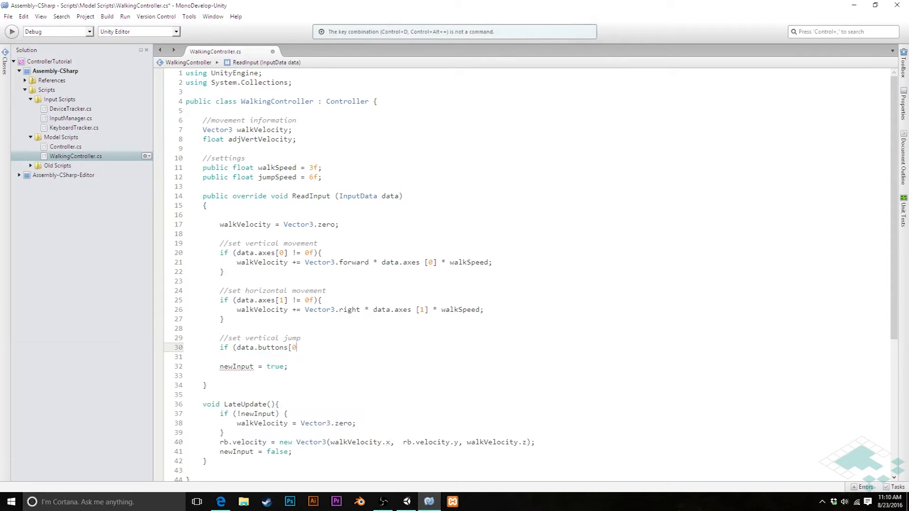
text(])
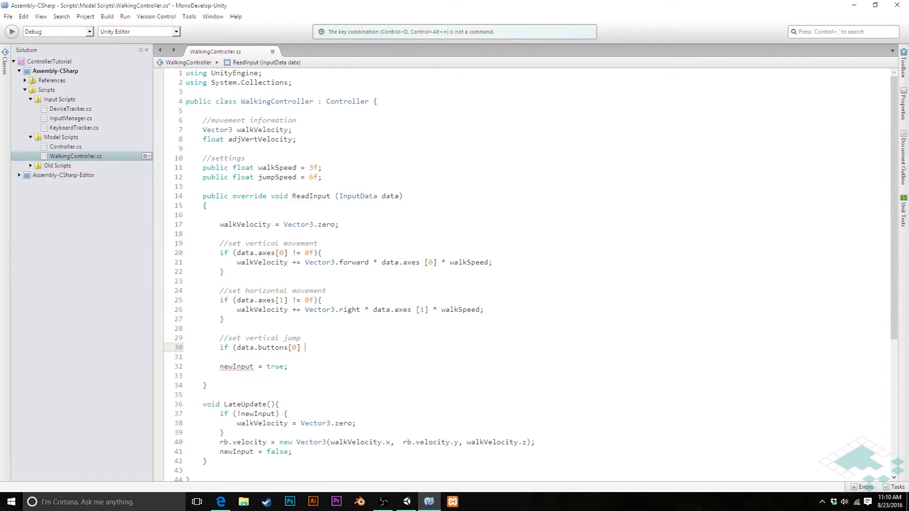
text(== true){)
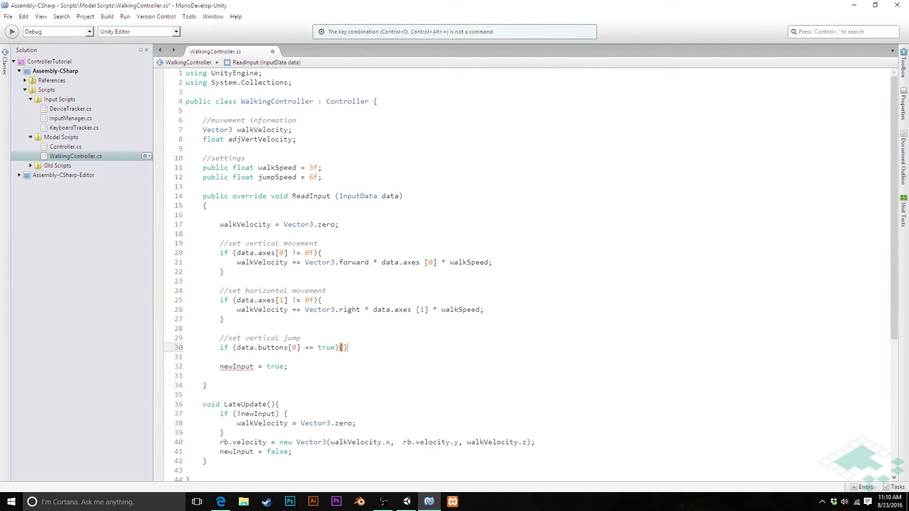
text(ad)
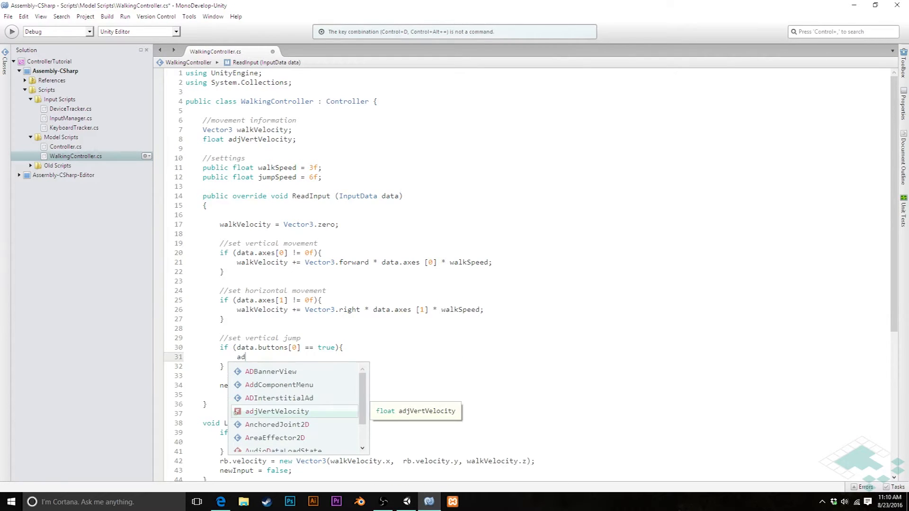
text(adjVertVelocity)
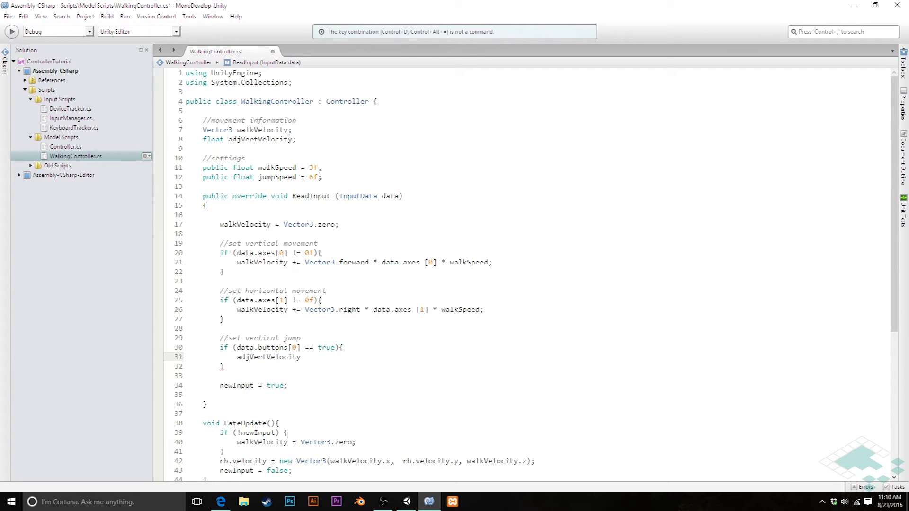
text(= jumpSpeed;)
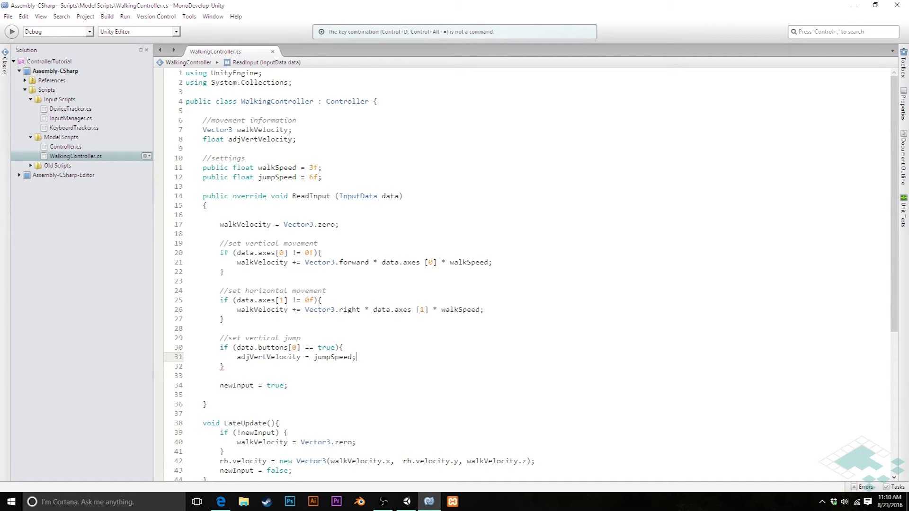
scroll(down, 3)
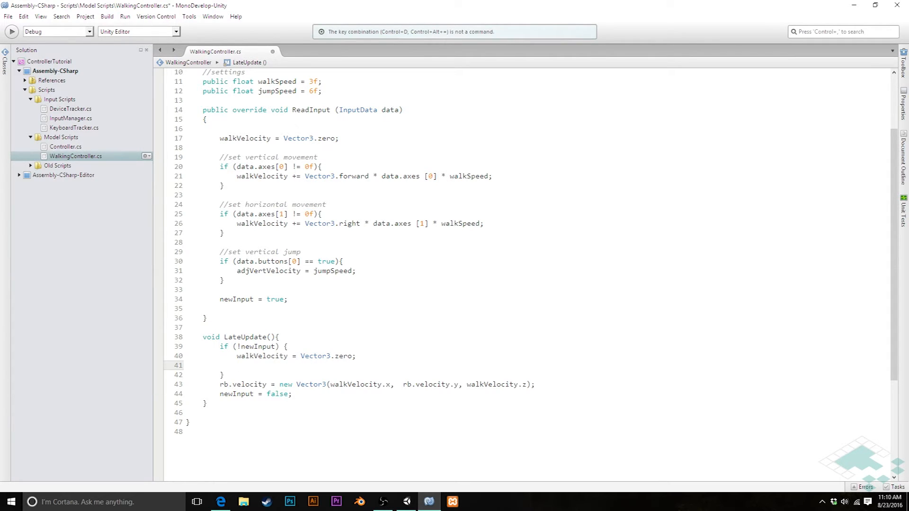
In LateUpdate, reset adjVertVelocity to 0f and add it to rb.velocity.y.
click(230, 365)
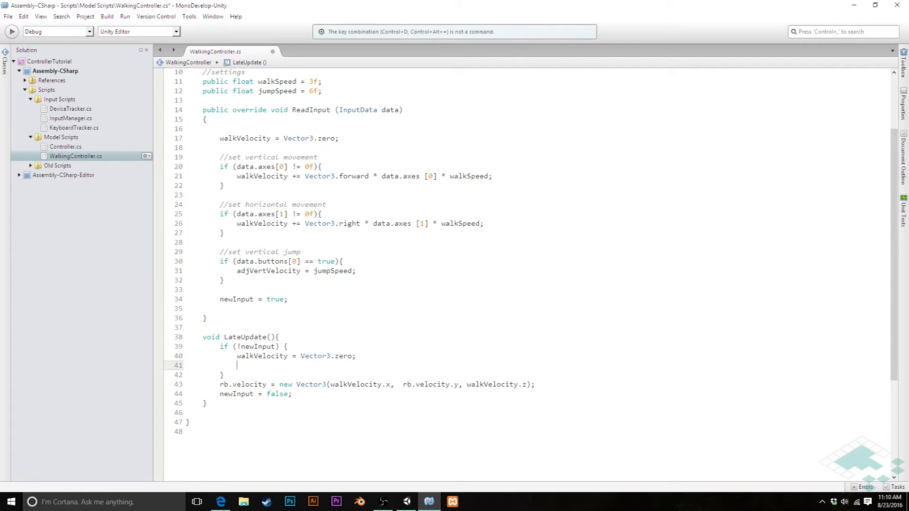
text(adjVertVelocity)
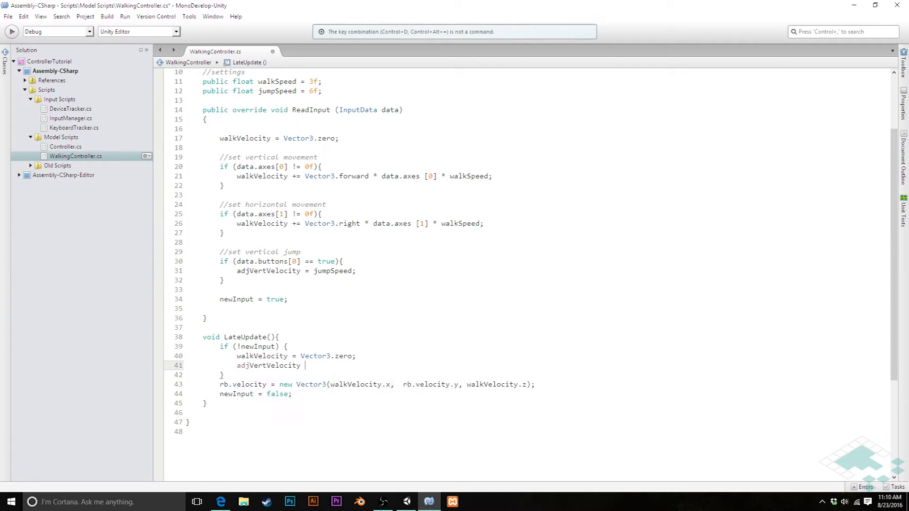
text(= 0f;)
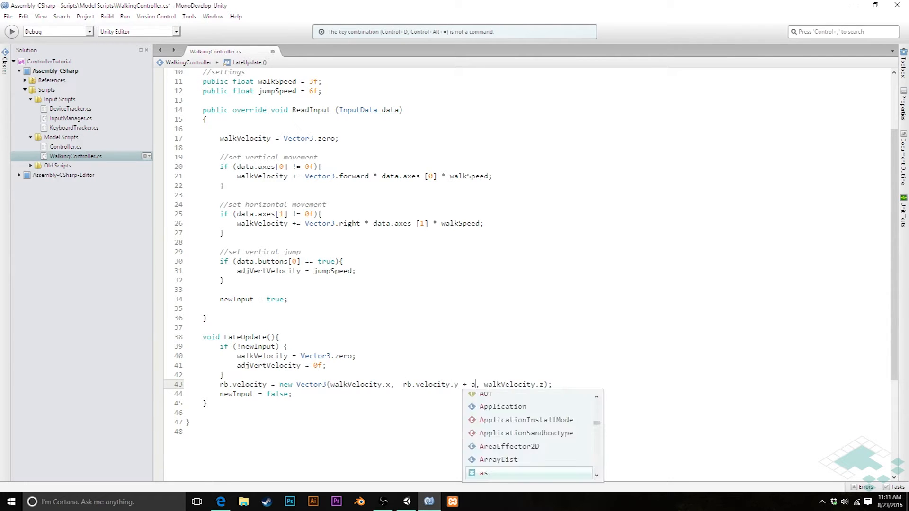
text(djVertVelocity)
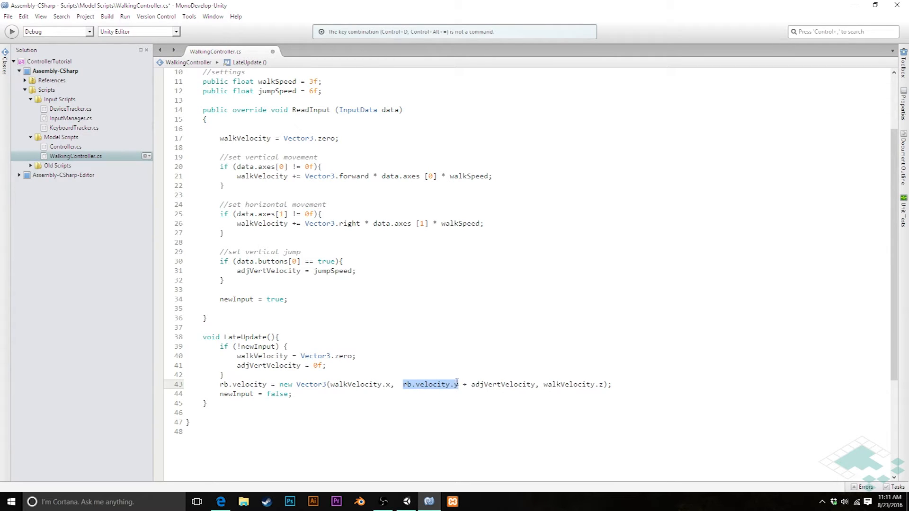
mouse_move(455, 376)
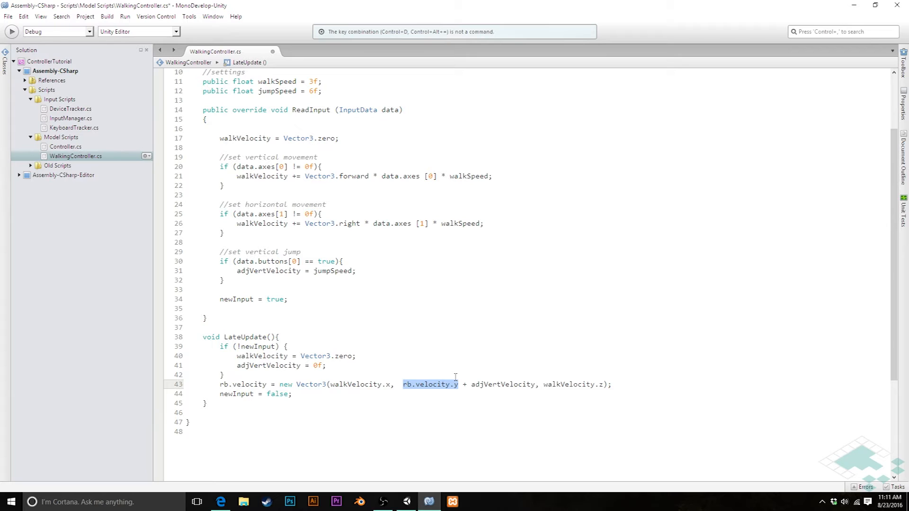
mouse_move(477, 365)
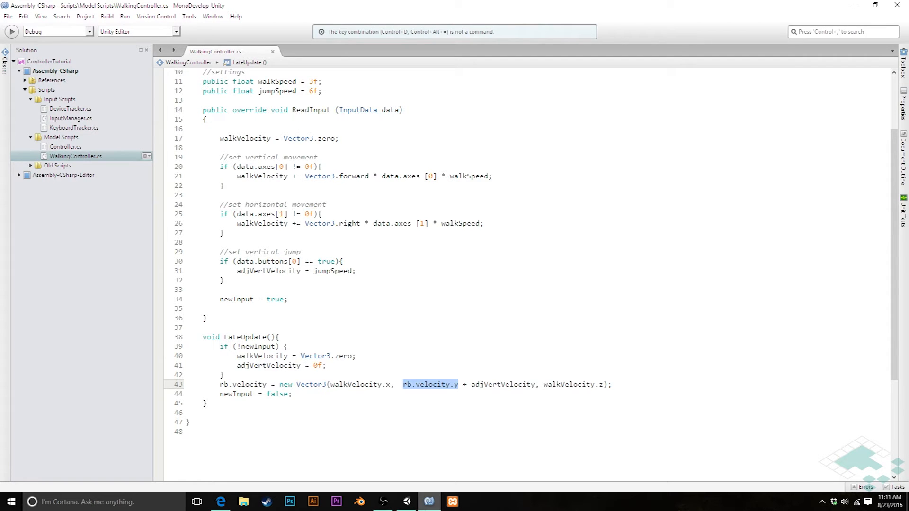
click(429, 502)
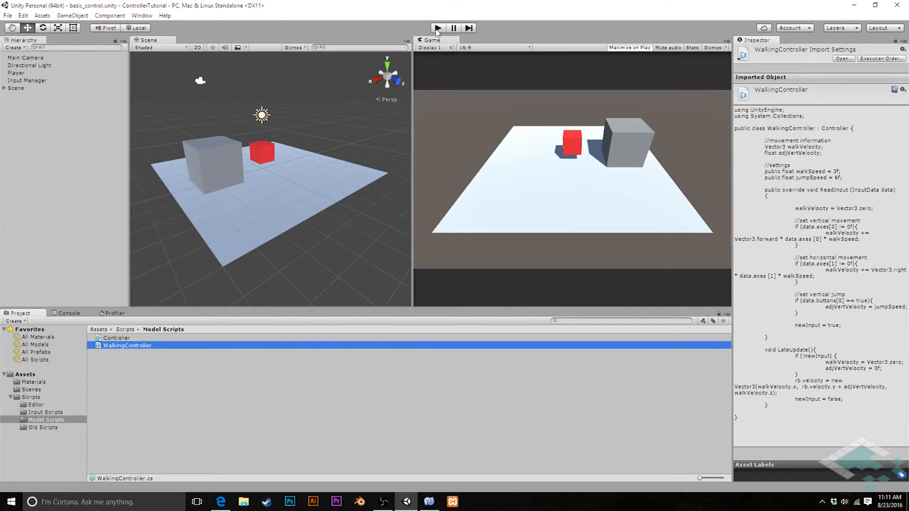
Play the scene to test the red cube's jumping, then stop play mode.
click(437, 27)
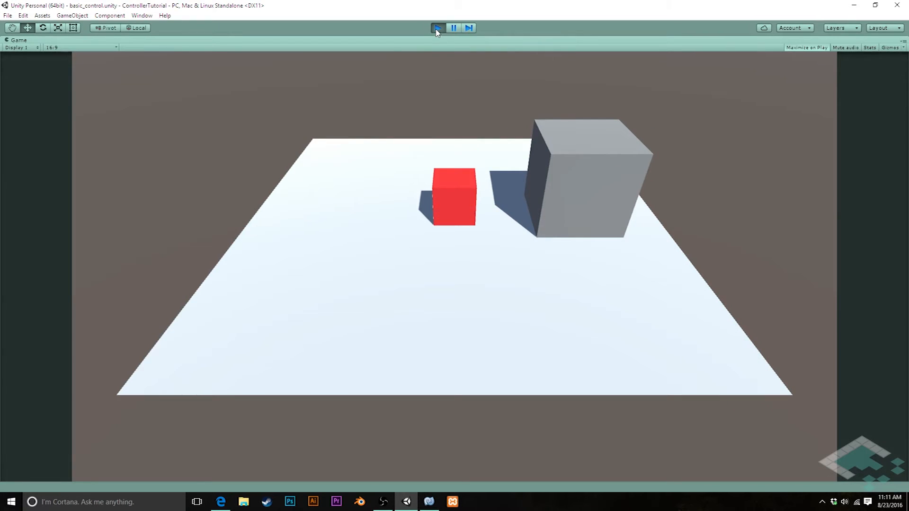
click(438, 27)
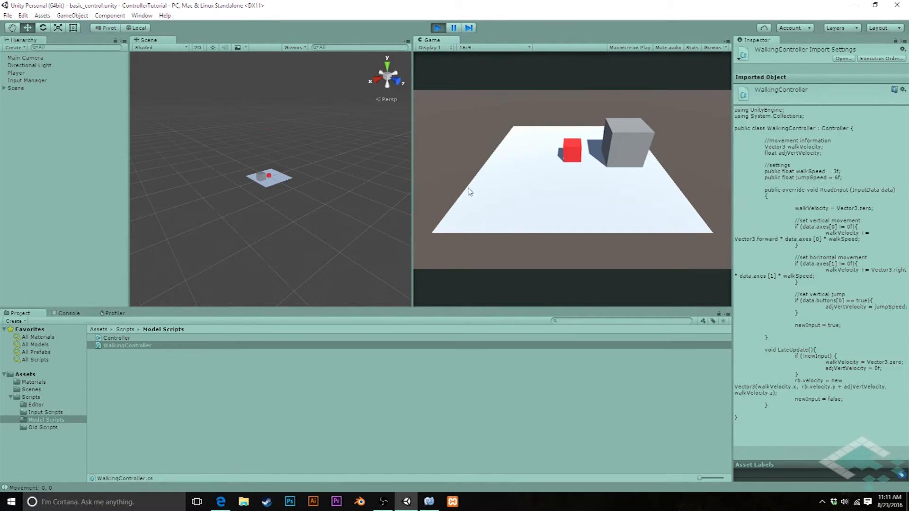
click(438, 28)
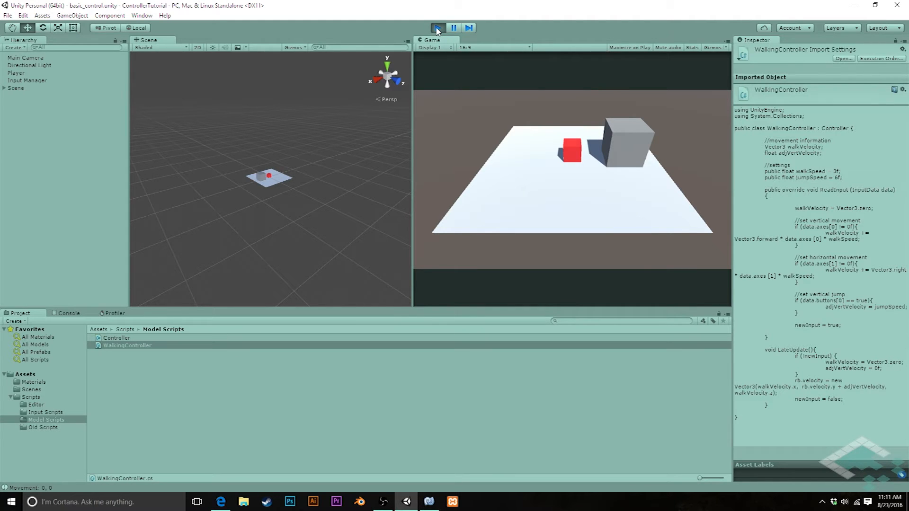
click(439, 27)
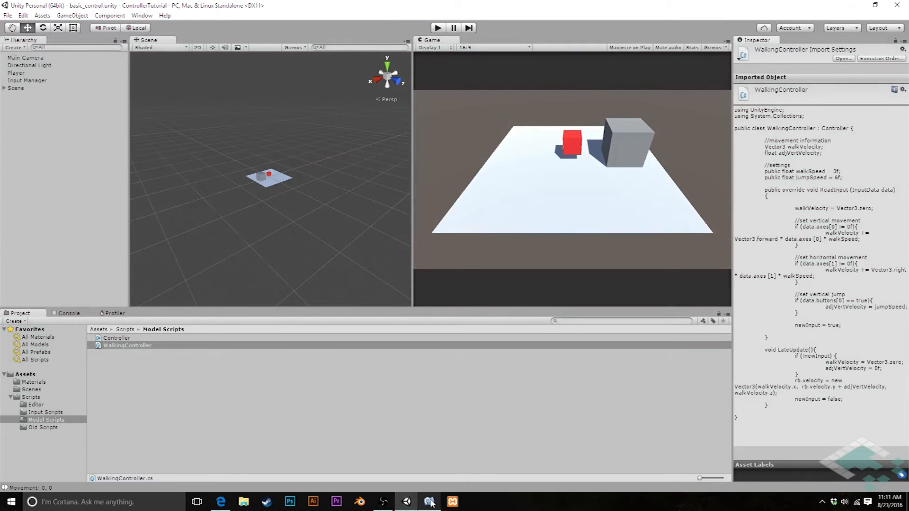
click(429, 502)
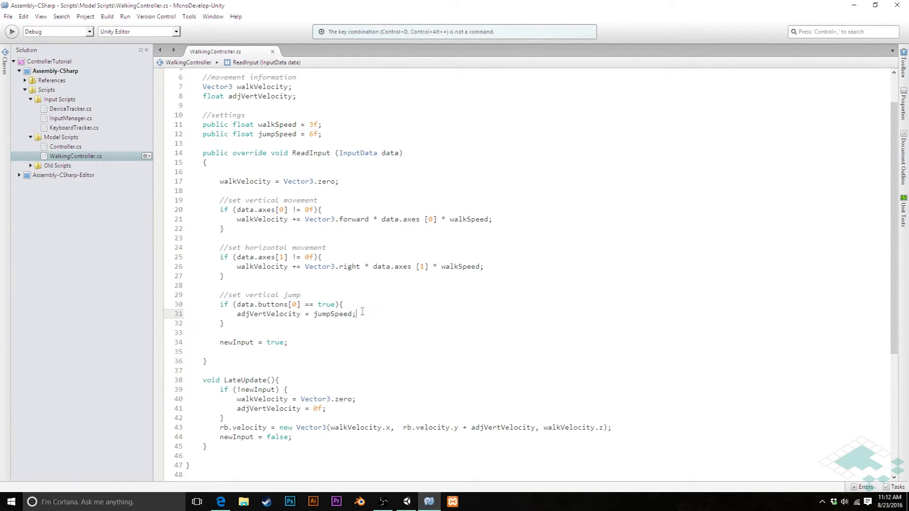
Add 'Debug.Log("jumping");' after the jumpSpeed assignment in ReadInput.
text(Debug.)
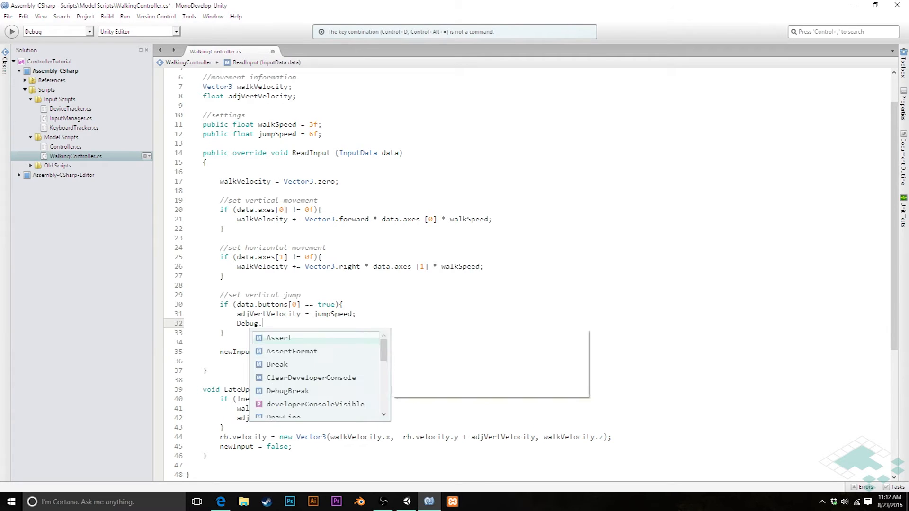
text(Log("jum)
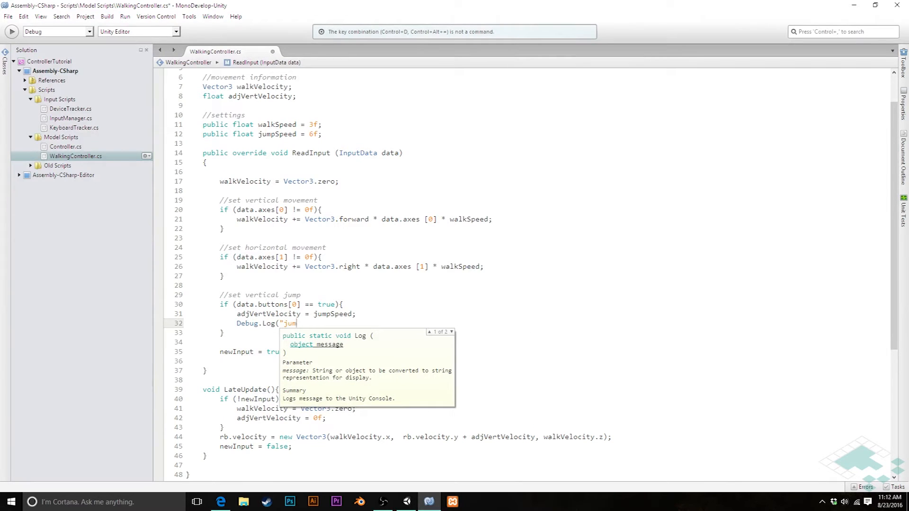
text(ping");)
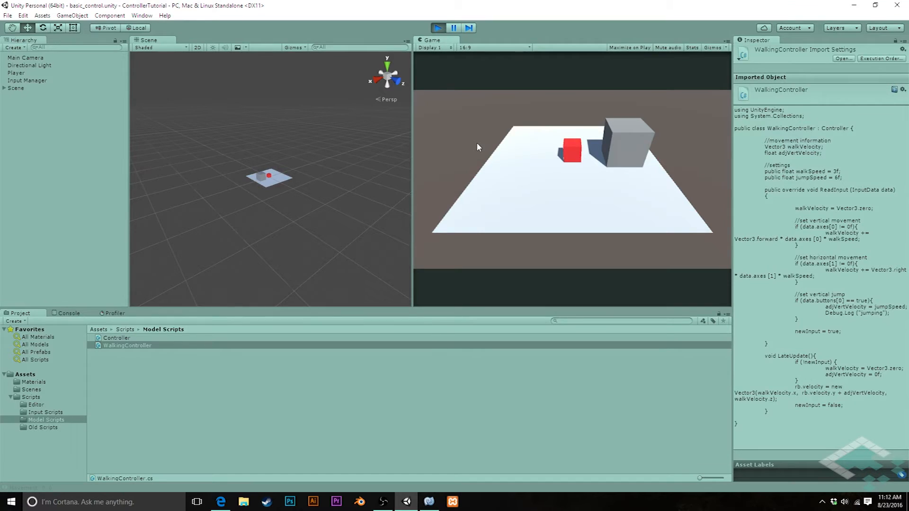
Test jumping in play mode, watching for 'jumping' console logs, then stop.
click(69, 313)
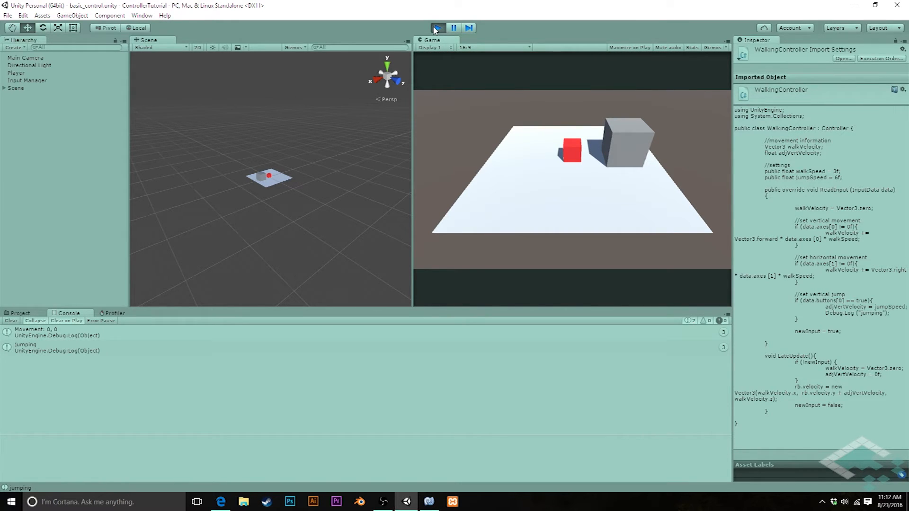
click(437, 27)
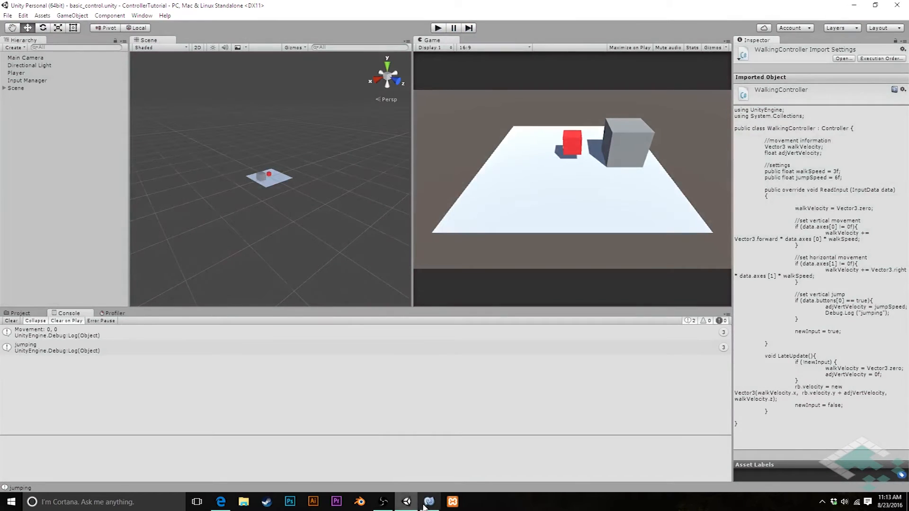
Insert 'adjVertVelocity = 0f;' as the first line of ReadInput.
click(429, 502)
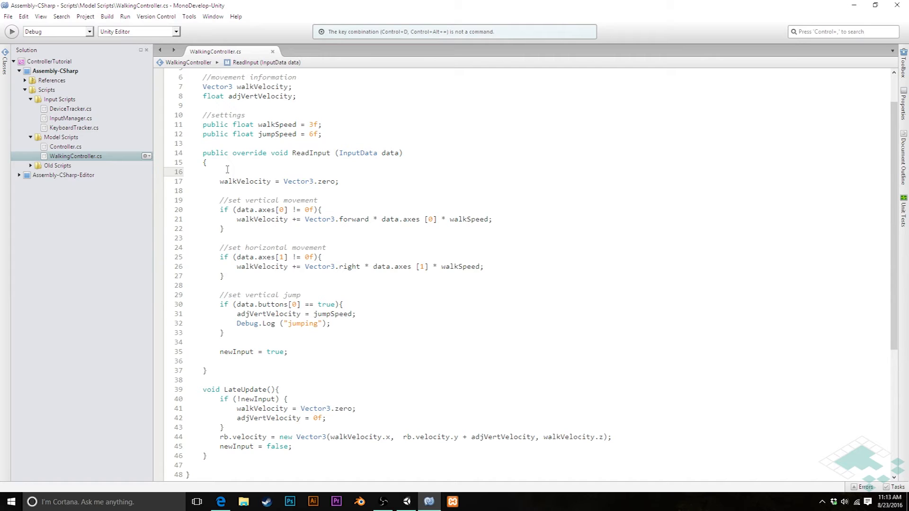
click(225, 169)
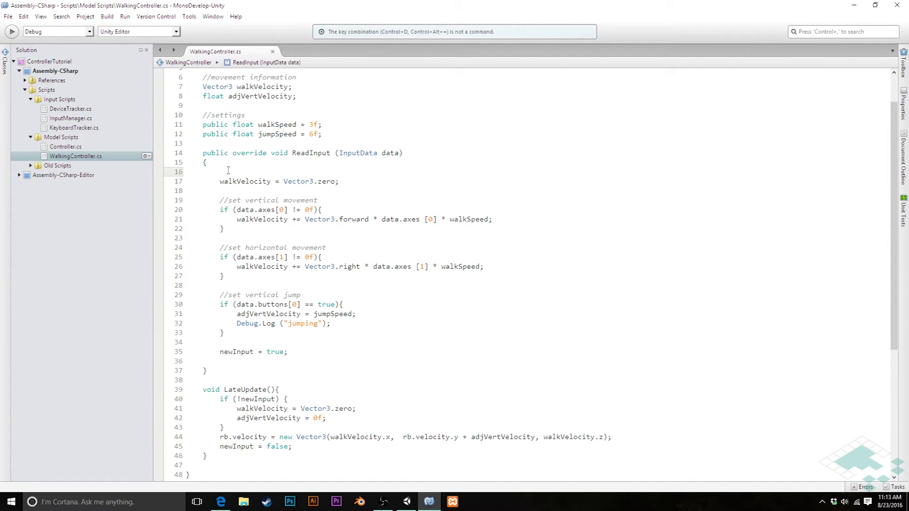
click(223, 171)
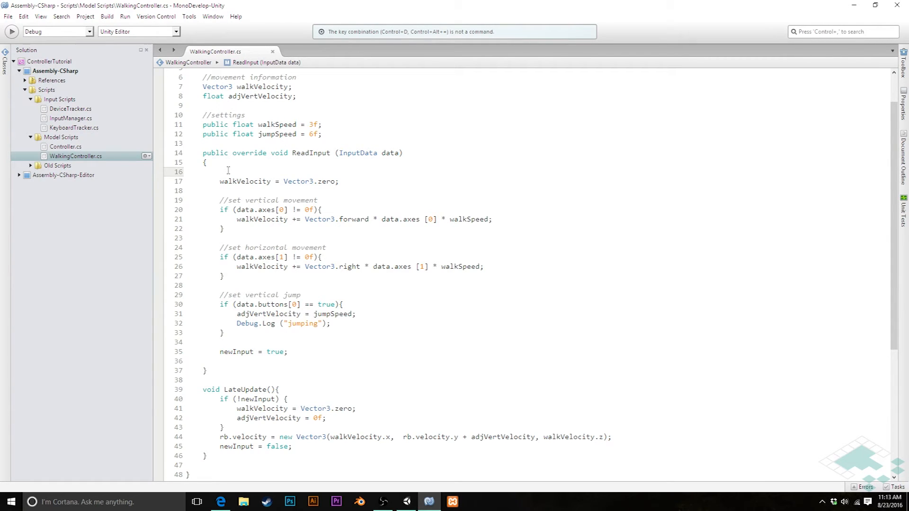
text(adjVertVelocity = 0f;)
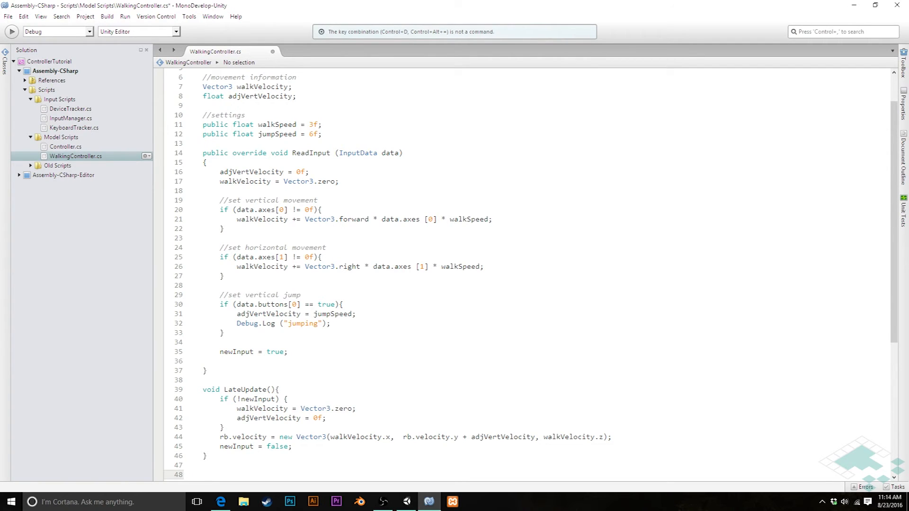
Create a ResetMovementToZero method that zeroes walkVelocity and adjVertVelocity.
text(void Resetr)
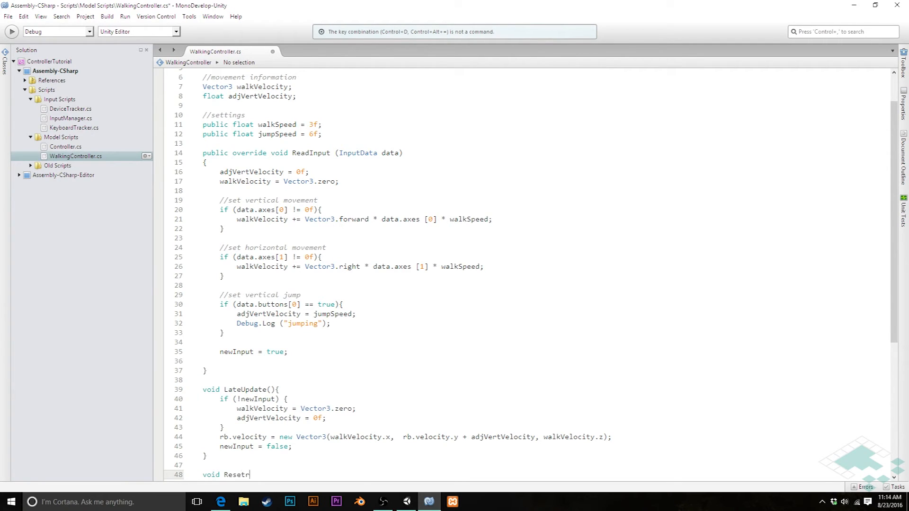
text(Movement()
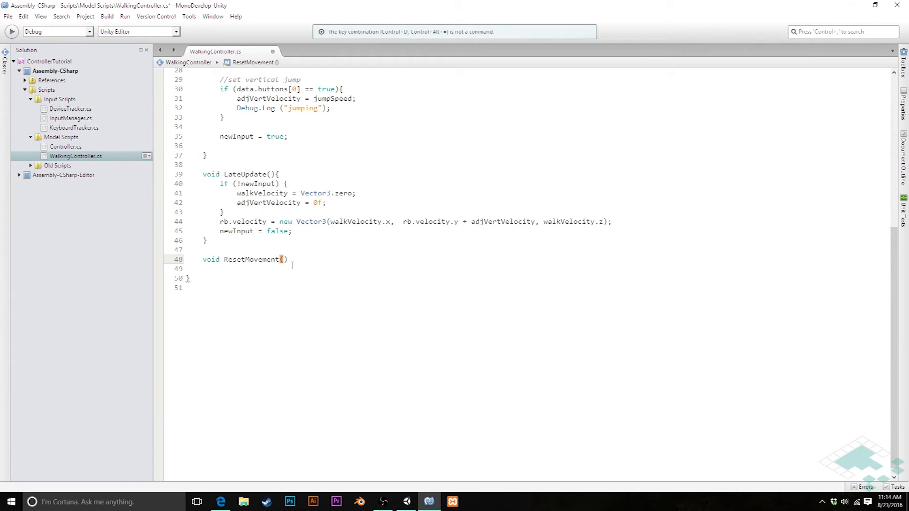
text({)
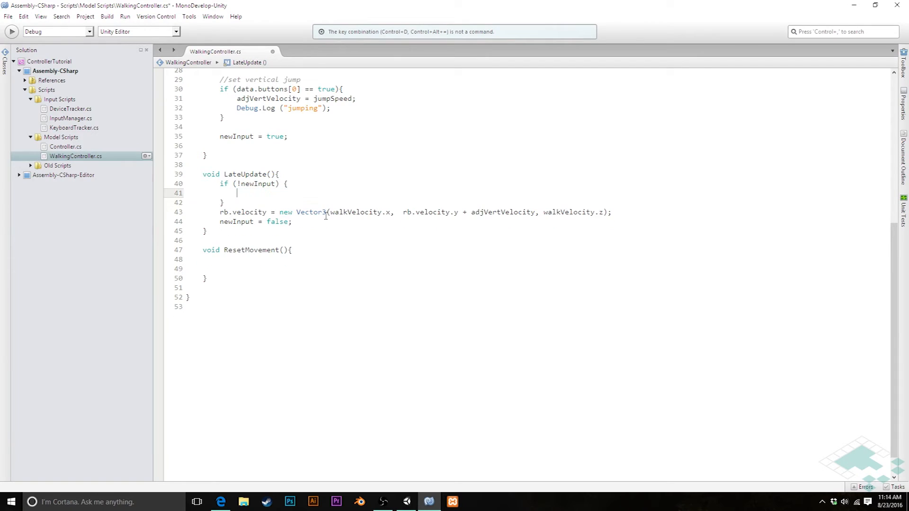
text(walkVelocity = Vector3.zero;)
click(550, 269)
text(adjVertVelocity = 0f;)
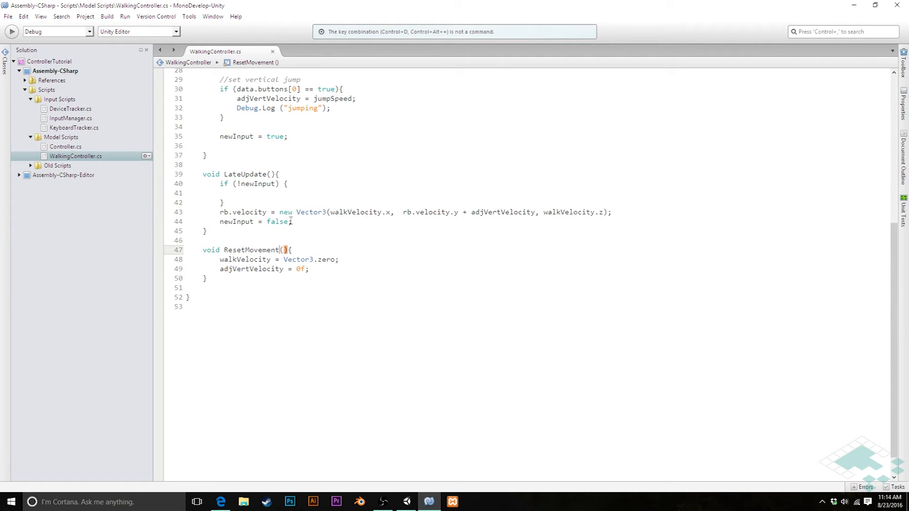
text(ToZero)
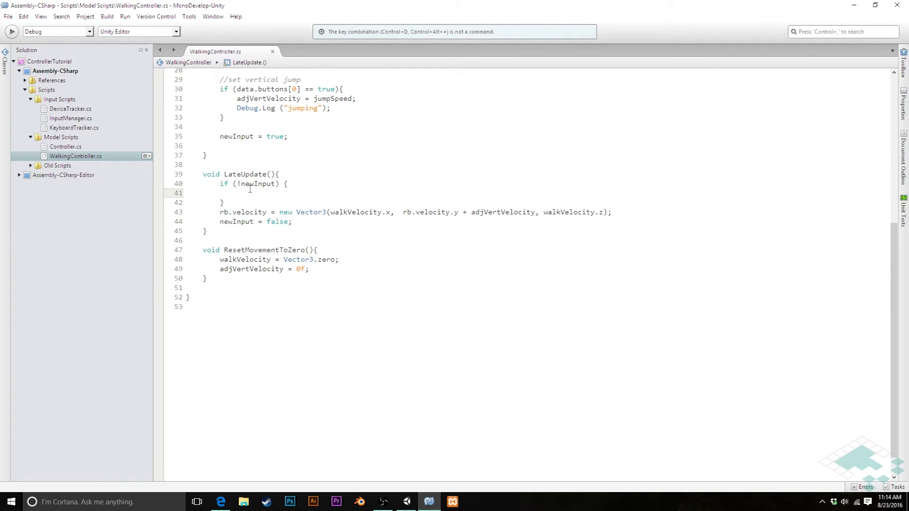
Replace the inline resets in LateUpdate and ReadInput with ResetMovementToZero calls.
text(ResetMovementToZero ();)
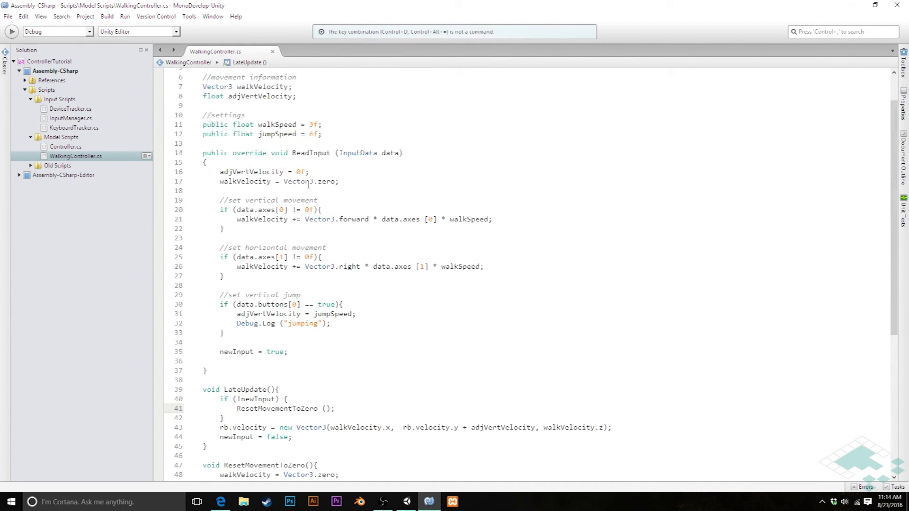
click(253, 172)
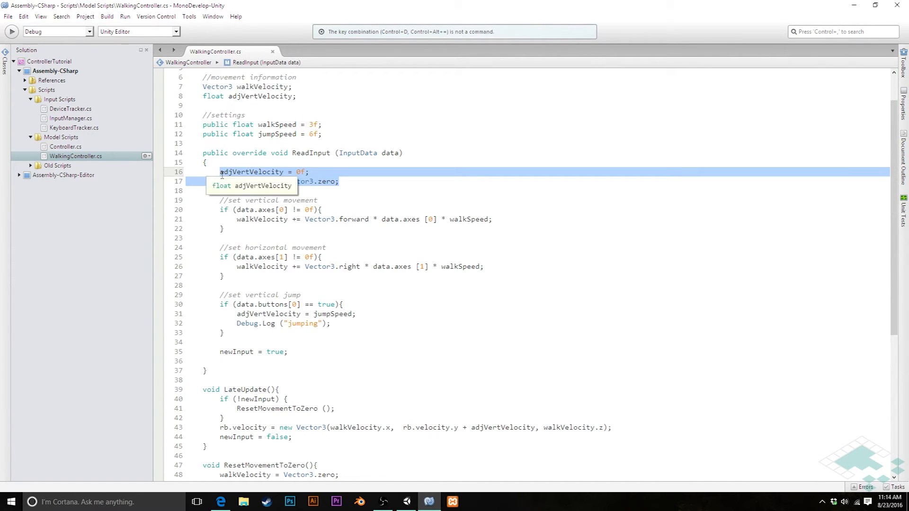
text(ResetMovementToZero ();)
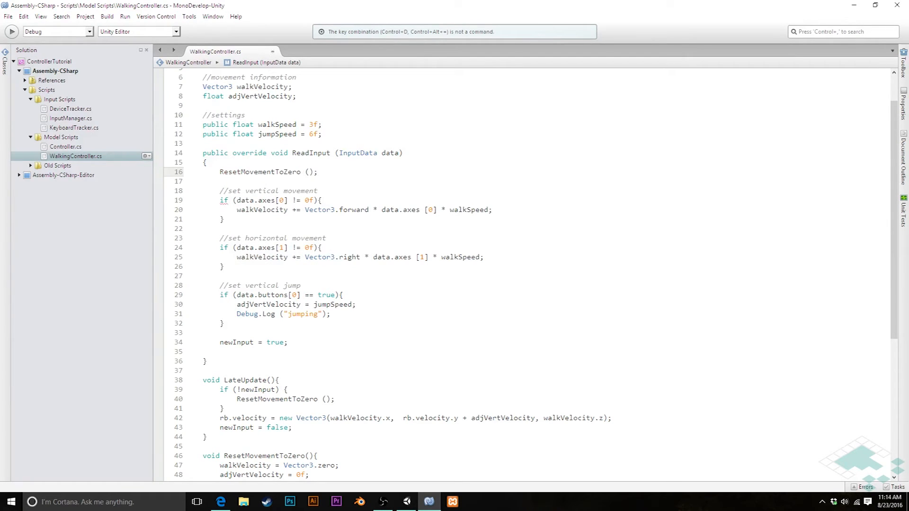
Switch to the Unity editor and start play mode to test jumping.
click(407, 502)
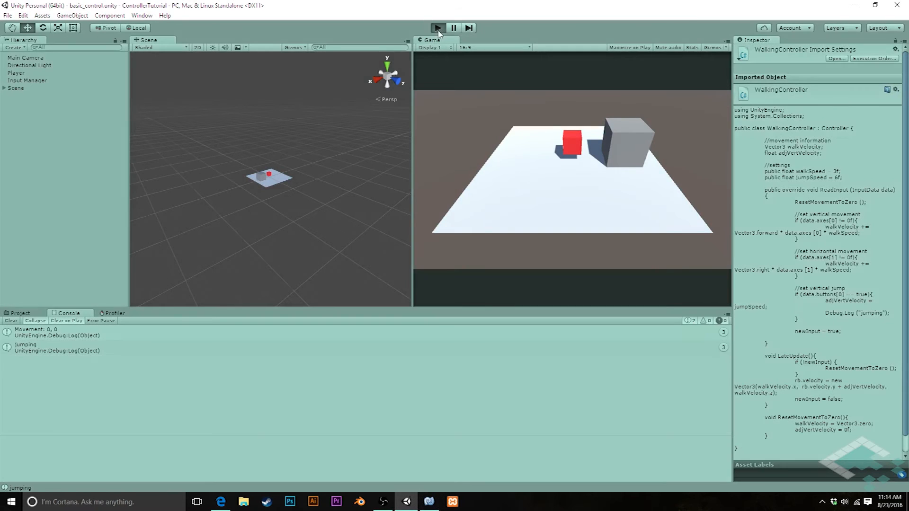
click(440, 27)
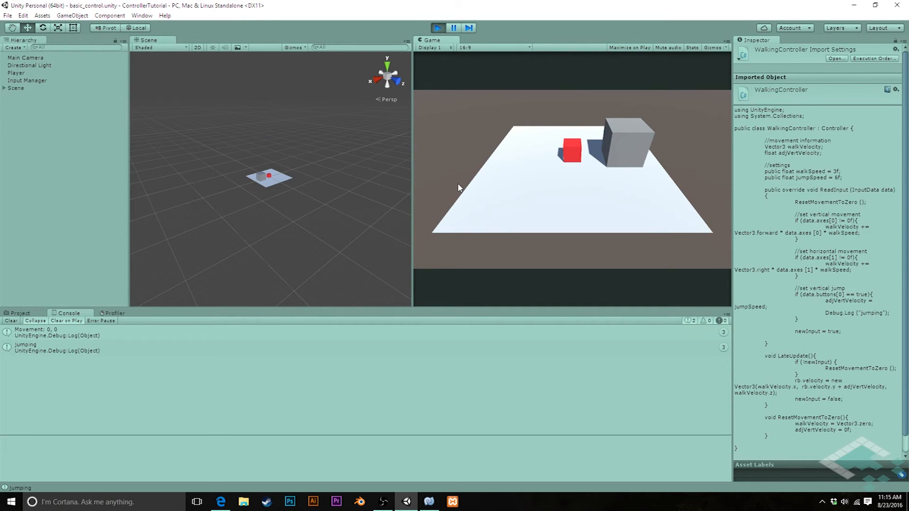
mouse_move(442, 99)
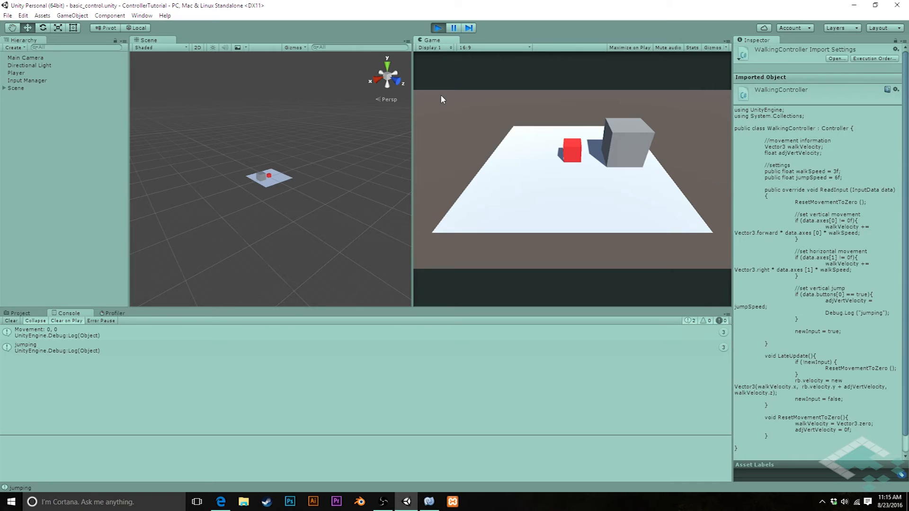
mouse_move(423, 24)
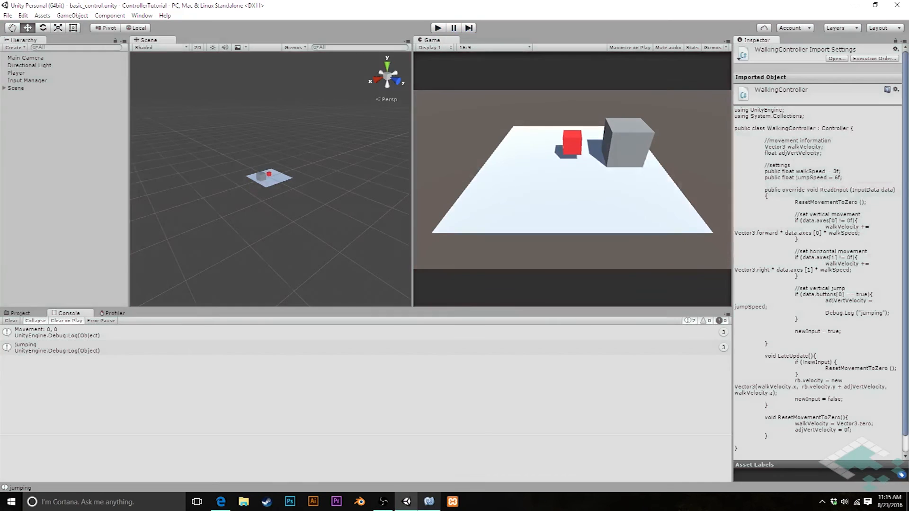
mouse_move(426, 502)
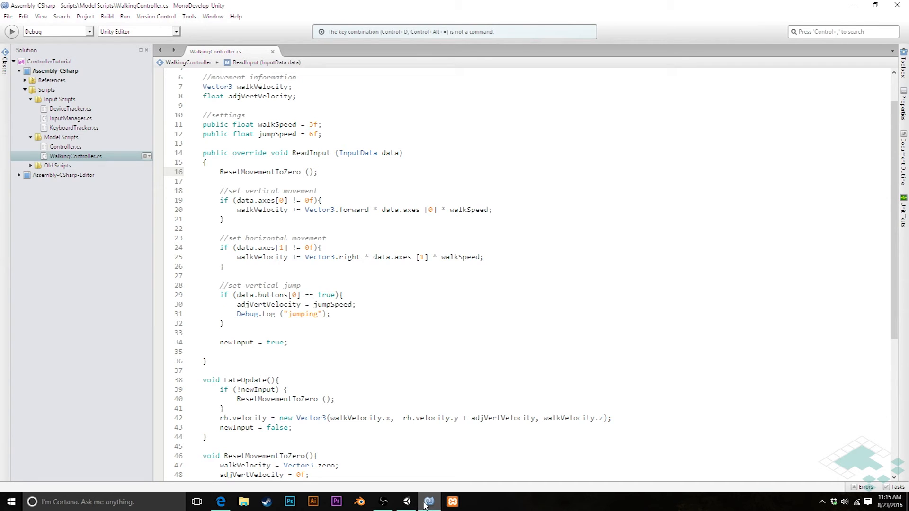
Declare 'float jumpPressTime;' beneath adjVertVelocity in the movement information block.
click(318, 172)
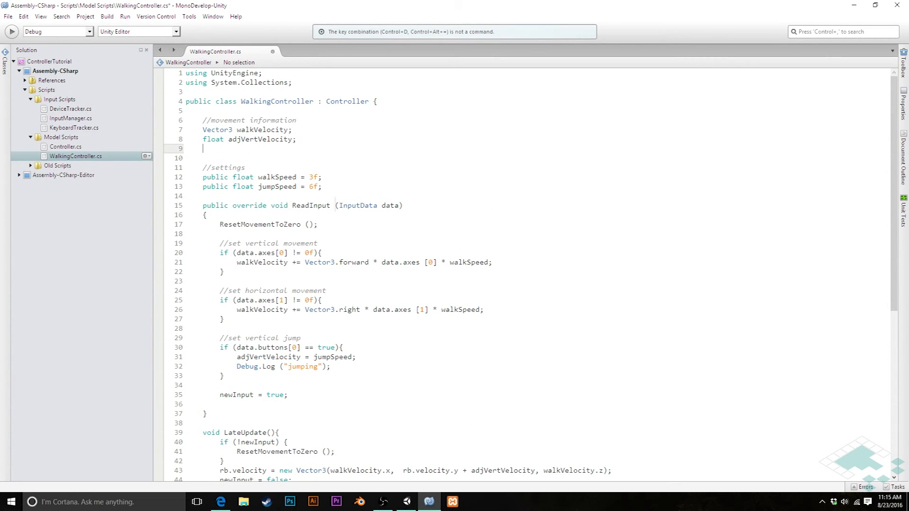
text(float j)
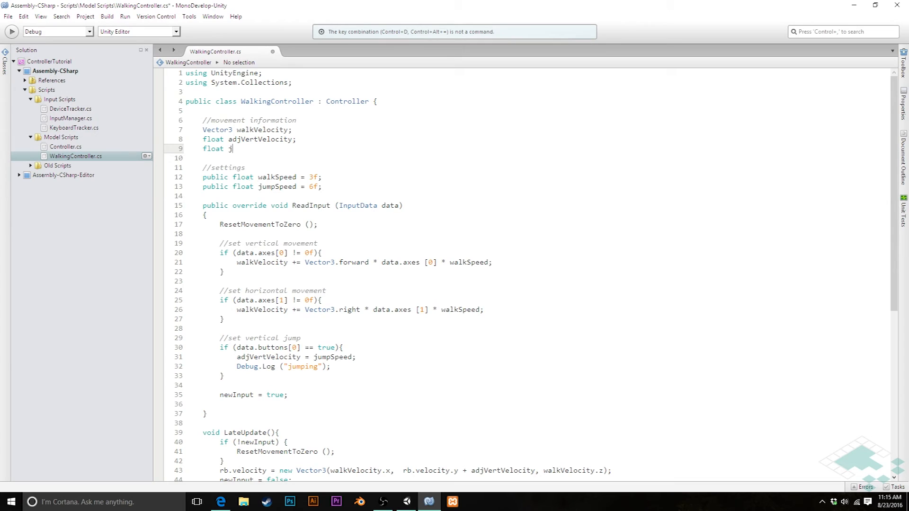
text(umpPressT)
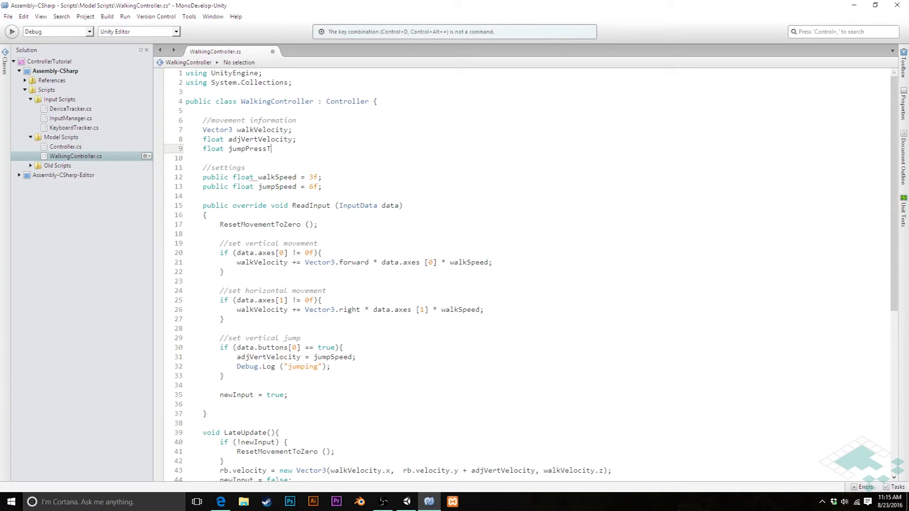
text(ime;)
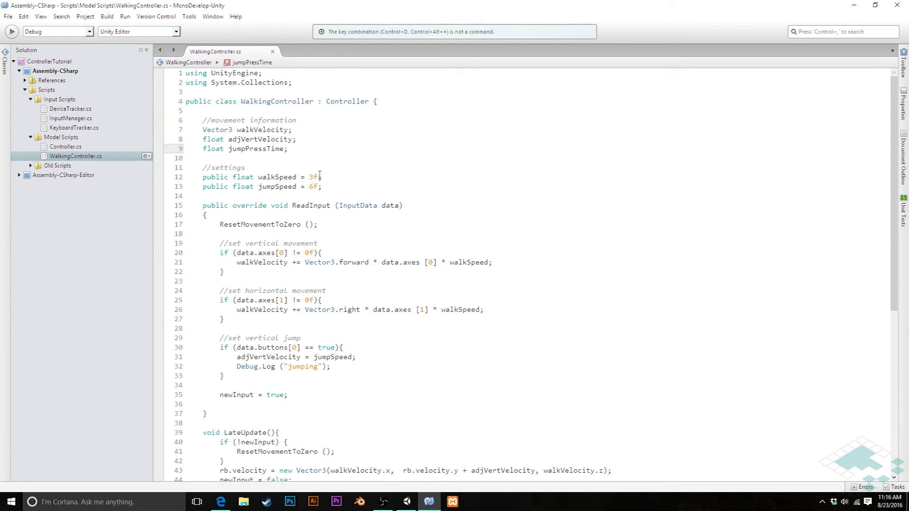
scroll(down, 3)
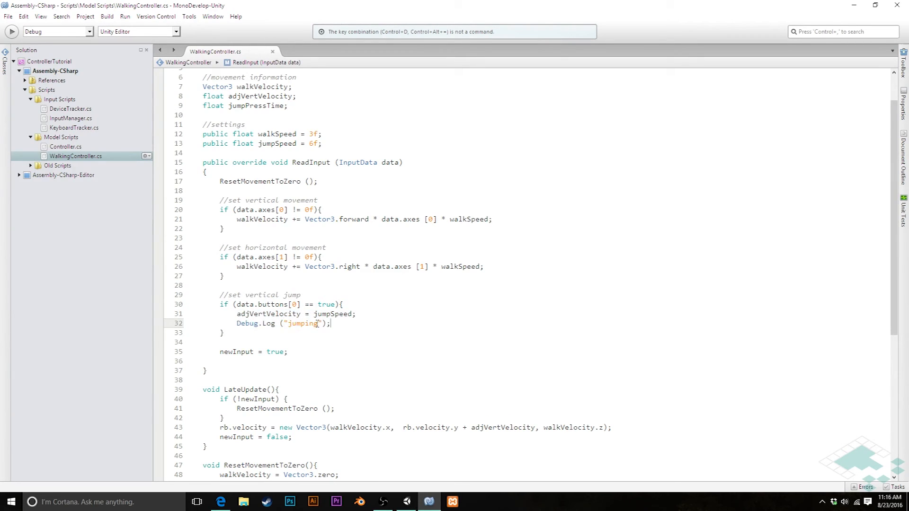
Replace the jumping Debug.Log line with an 'if (jumpPressTime == 0f) {' condition.
key(Delete)
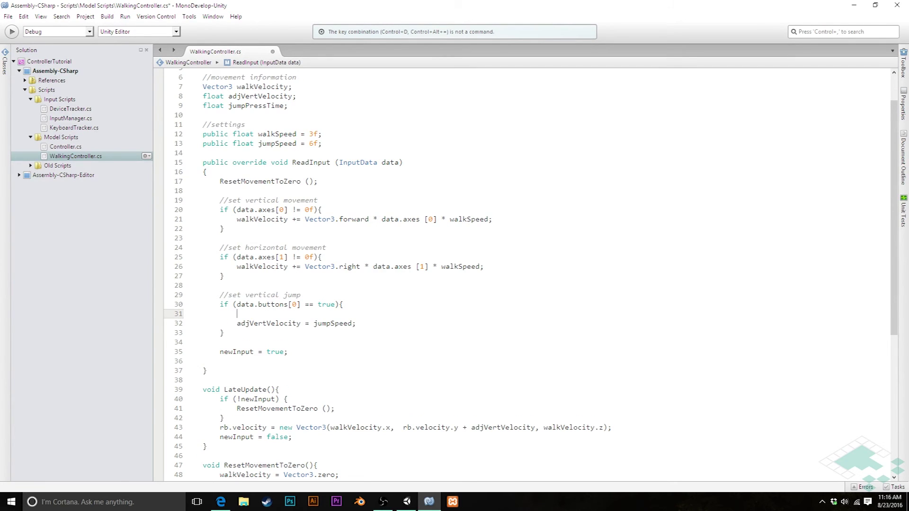
text(if (jump)
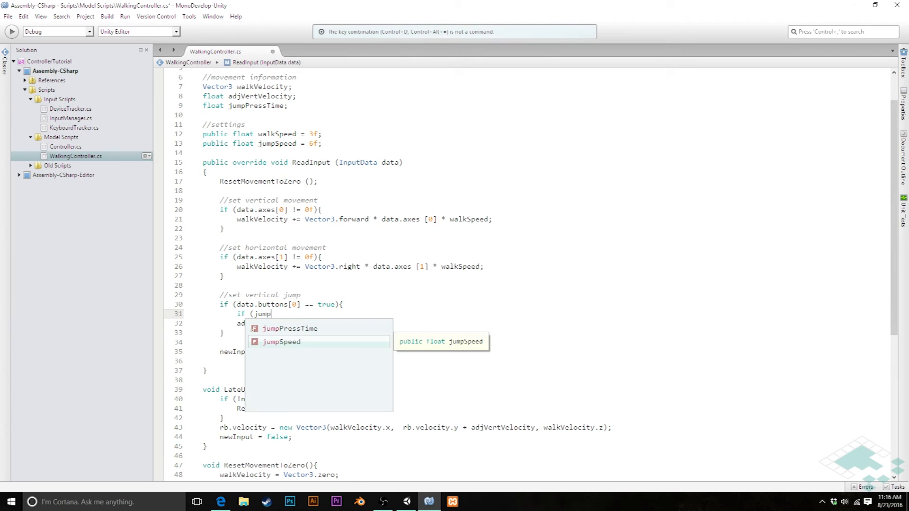
text(PressTime ==)
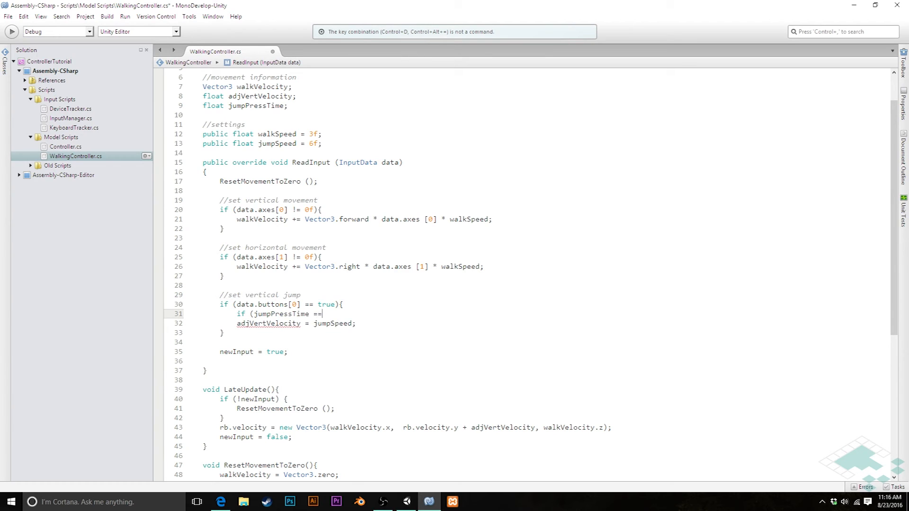
text(0f))
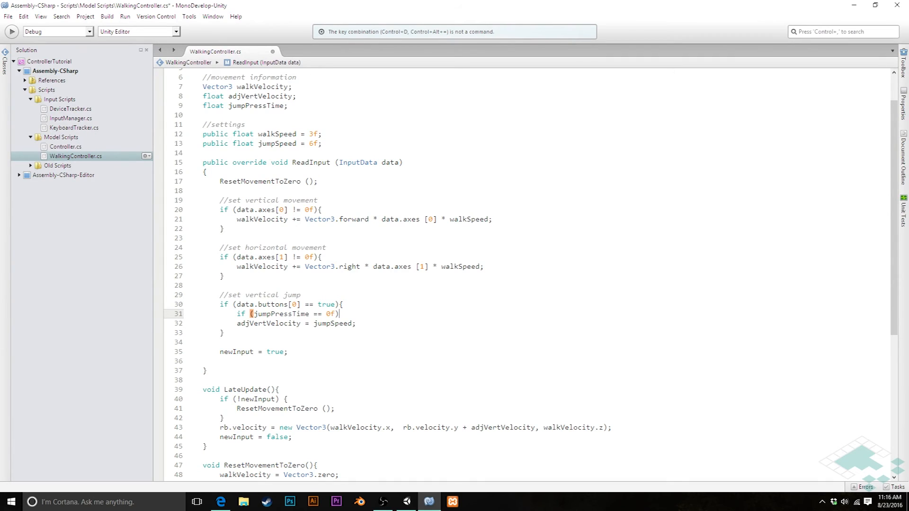
text({)
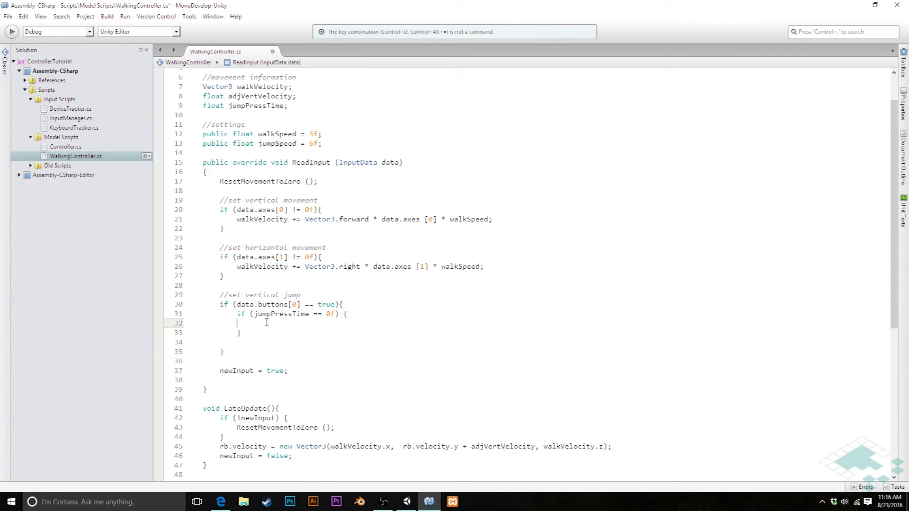
Add 'jumpPressTime += Time.deltaTime' to the jump block after setting adjVertVelocity.
text(jumpPressTime = jumpSpeed;)
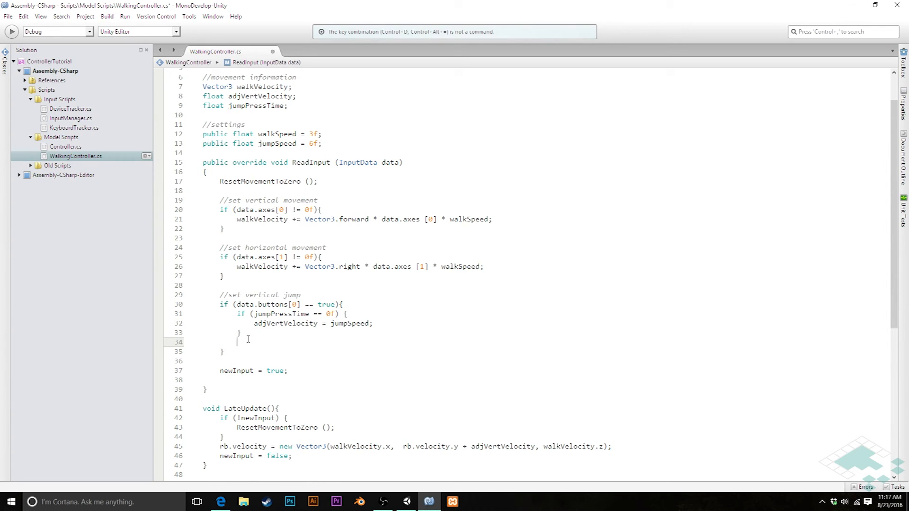
text(jumpPressTime +=)
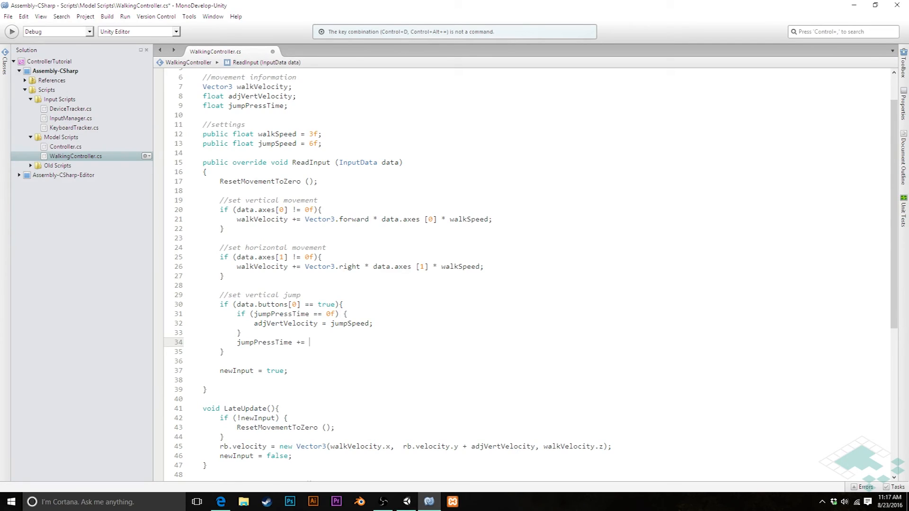
text(Time.deltaTime;)
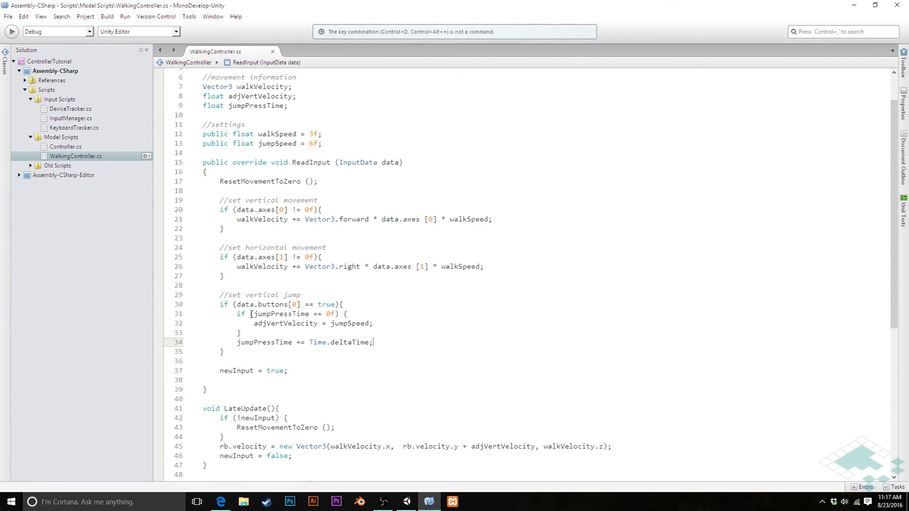
drag(250, 313, 345, 314)
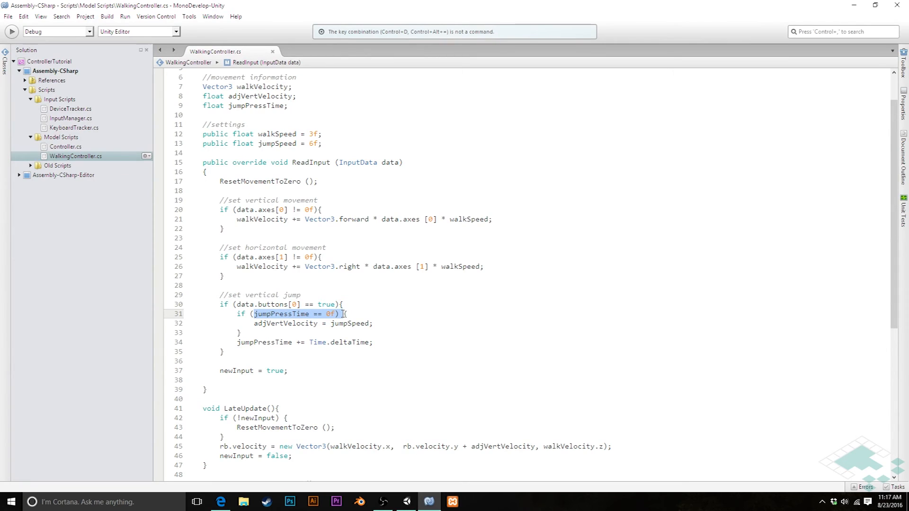
mouse_move(304, 351)
text( else {)
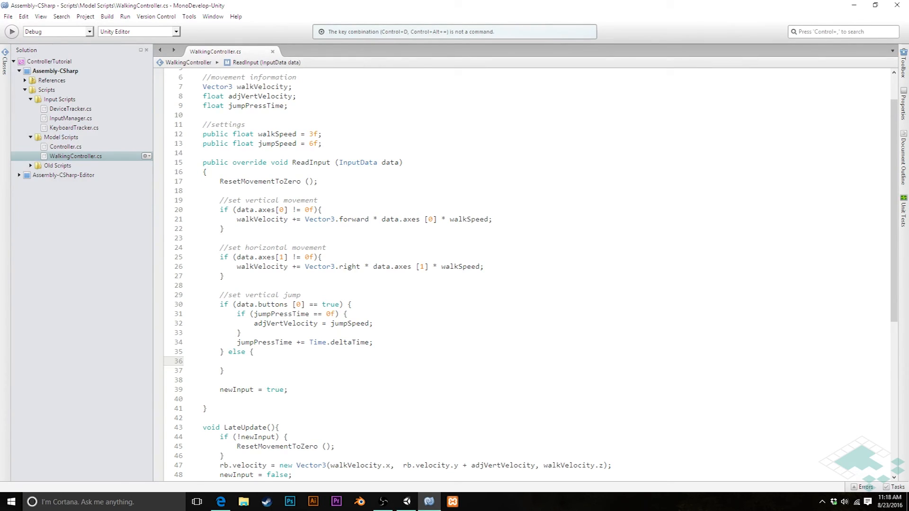
Type 'jumpPressTime = 0f;' inside the else branch, then scroll down toward LateUpdate.
click(237, 361)
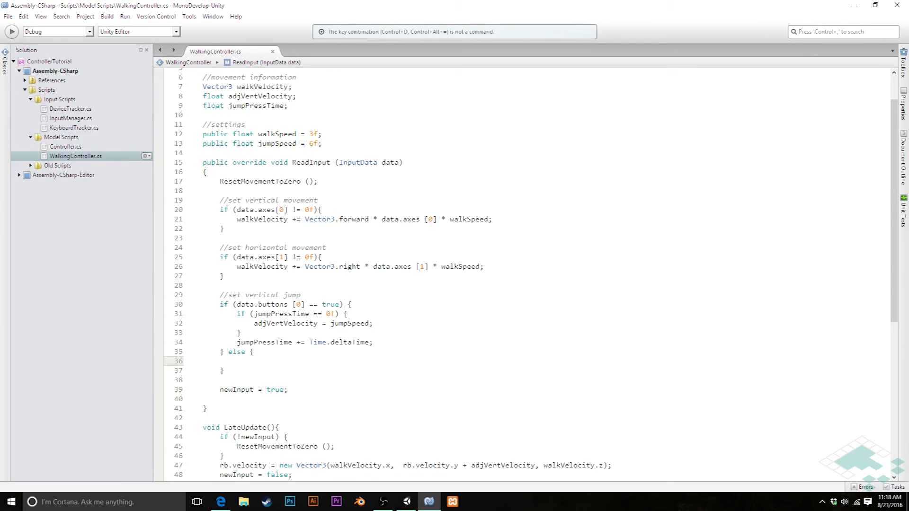
click(237, 360)
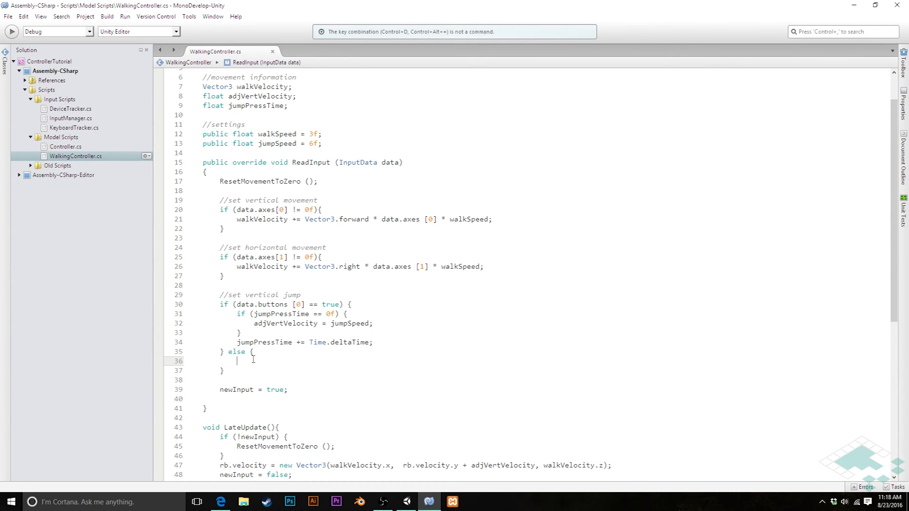
text(jumpPr)
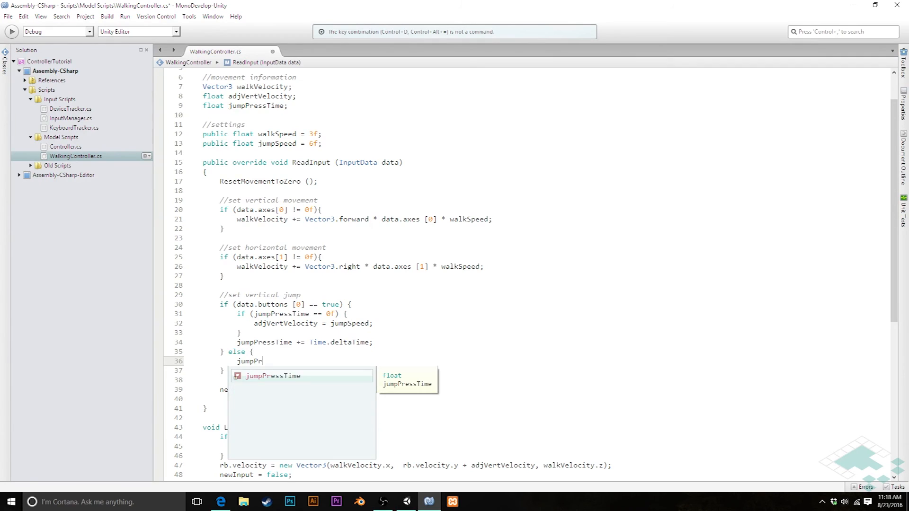
text(essTime = 0)
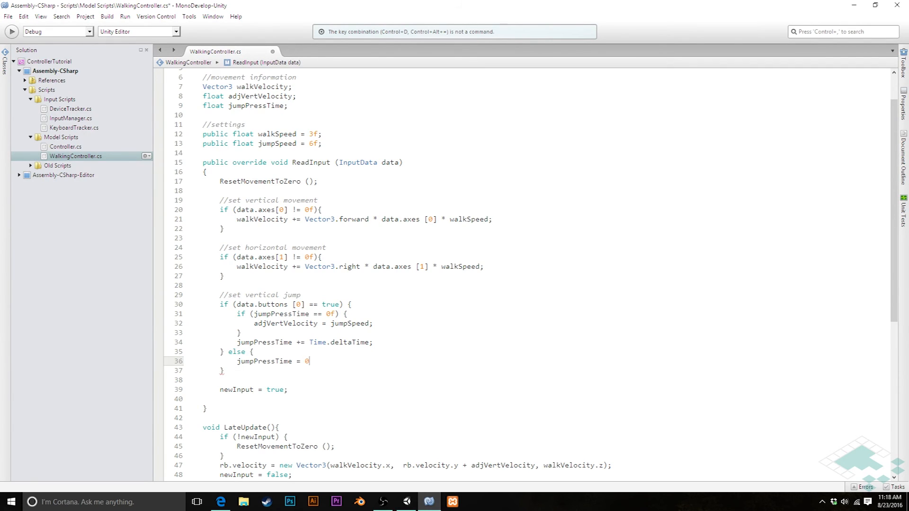
text(f;)
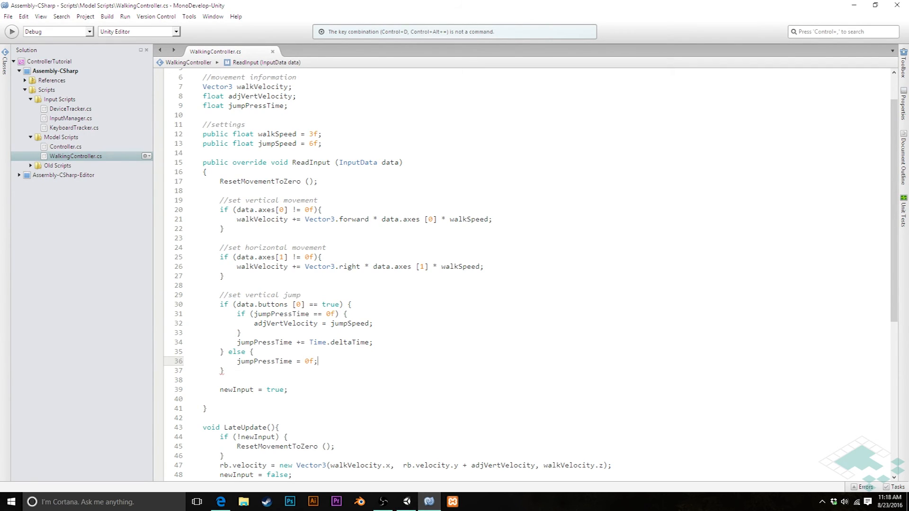
scroll(down, 3)
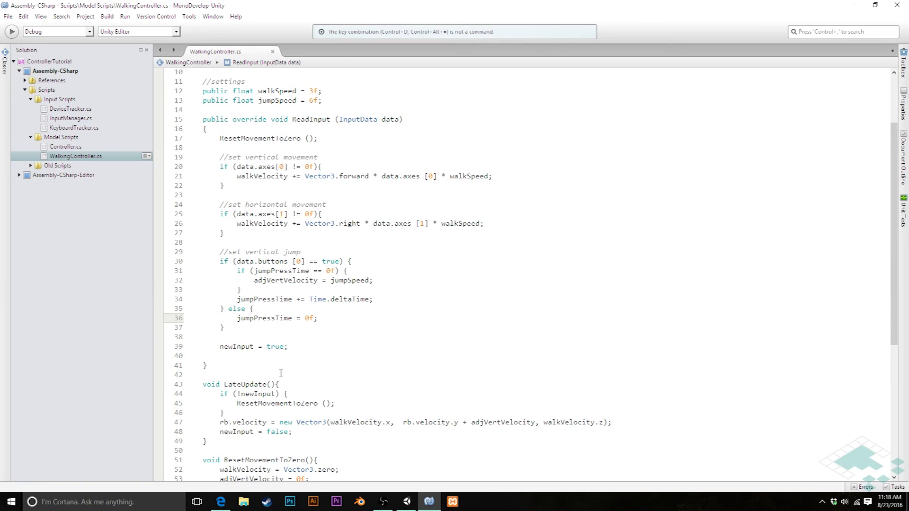
scroll(down, 3)
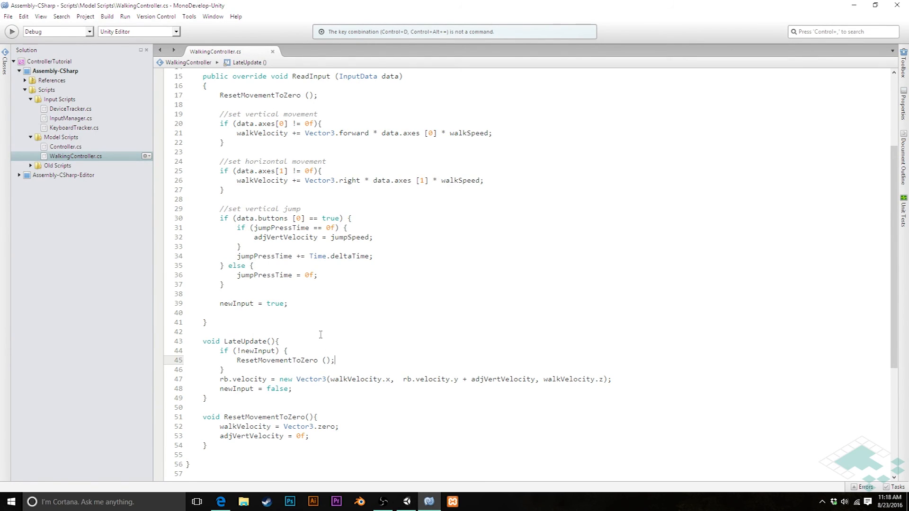
Add 'jumpPressTime = 0f;' after ResetMovementToZero() in LateUpdate's no-input block.
text(jumpPressTime =)
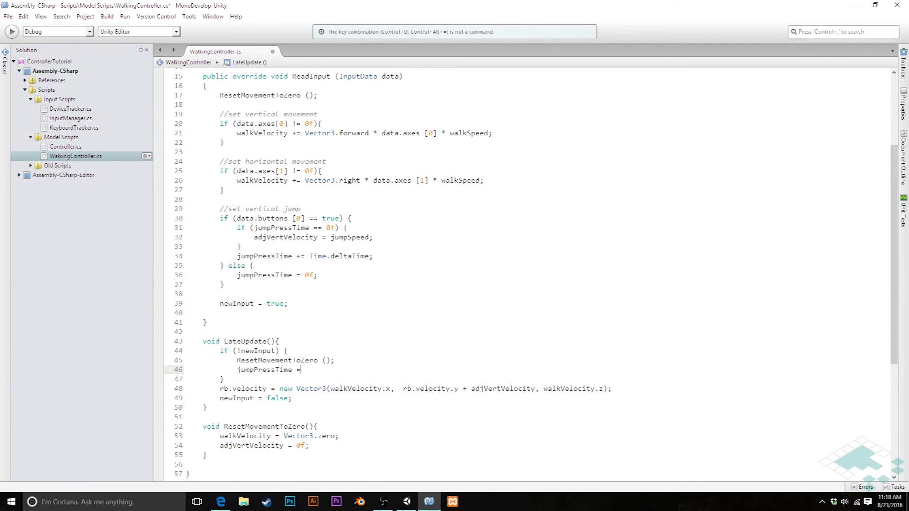
text(0f;)
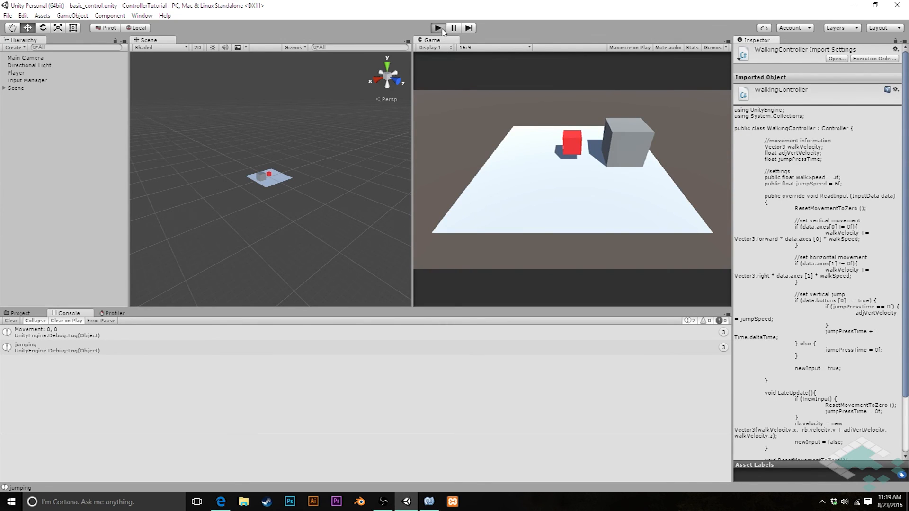
Start play mode in Unity to test the jumpPressTime fix.
click(440, 27)
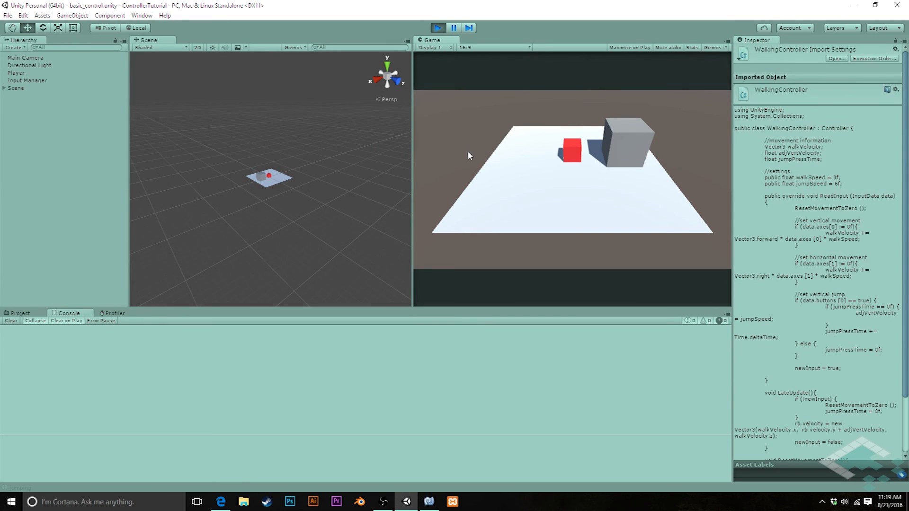